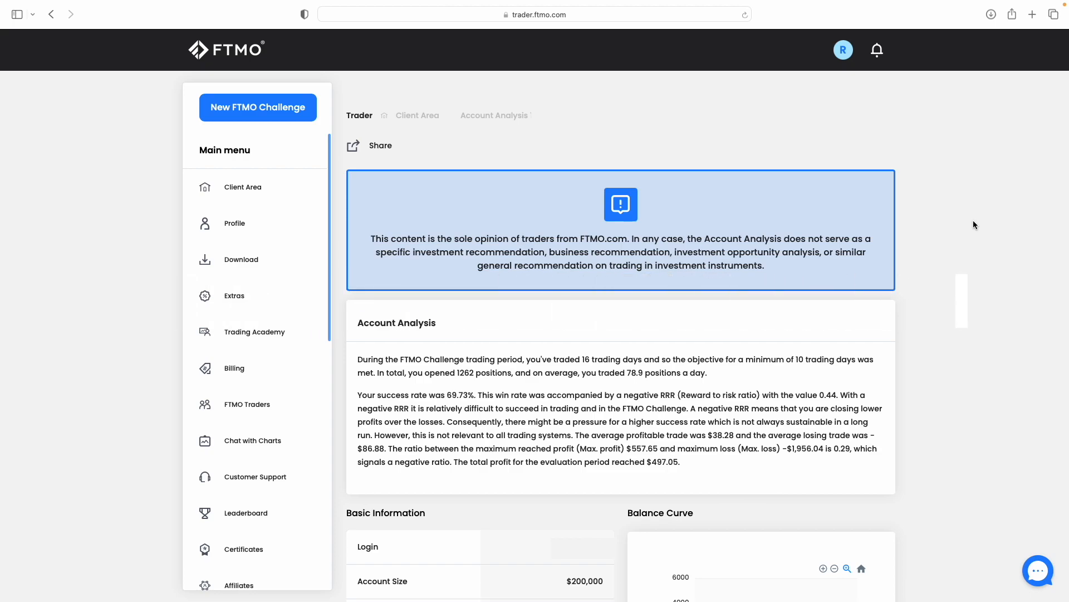
{"action": "mouse_move", "coordinate": [947, 227]}
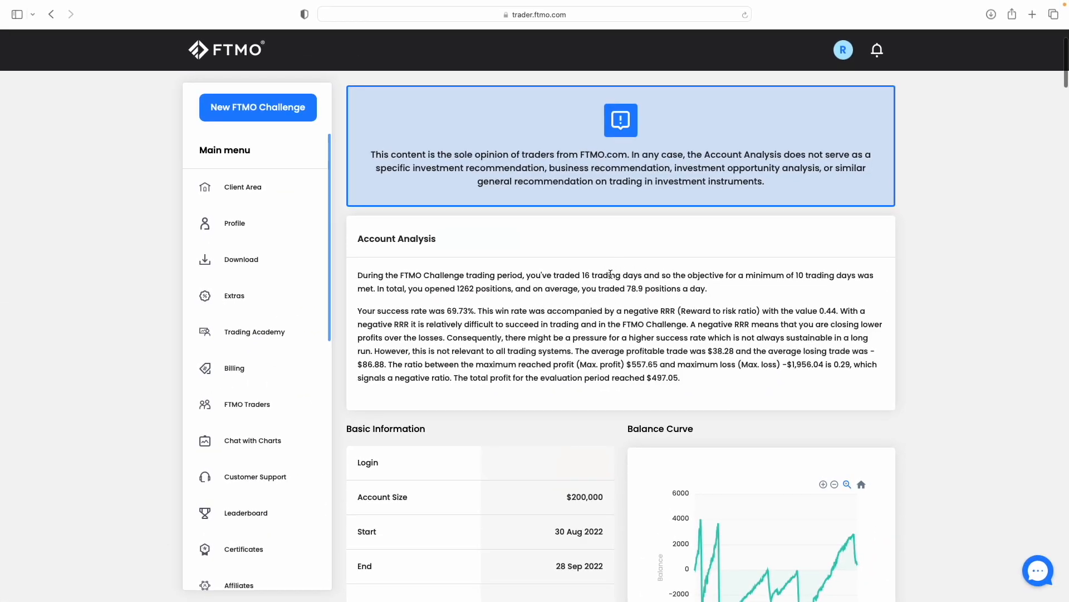
{"action": "mouse_move", "coordinate": [627, 285]}
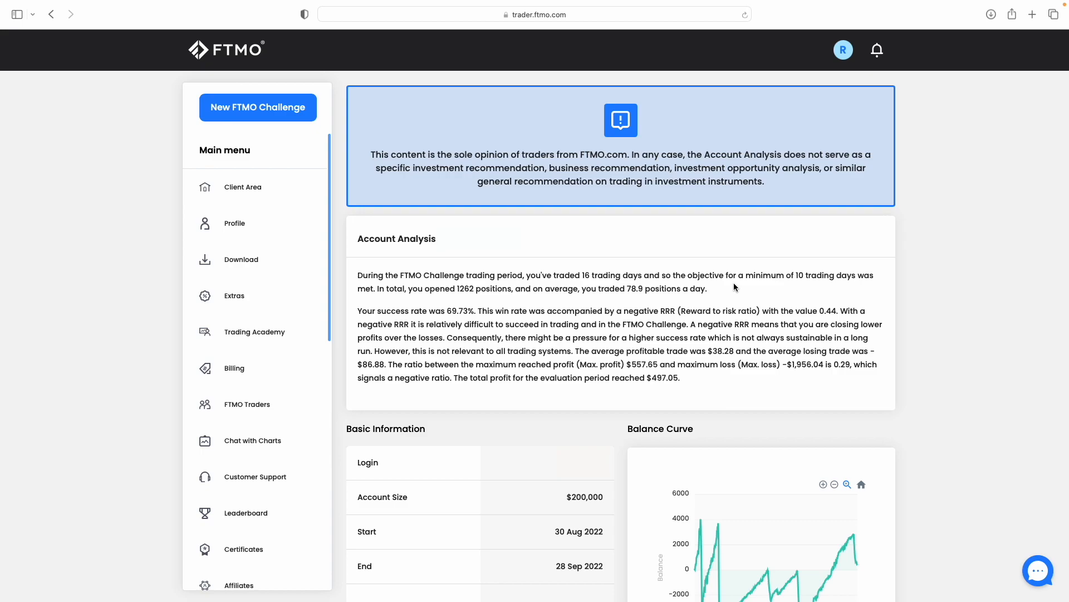
{"action": "mouse_move", "coordinate": [470, 299]}
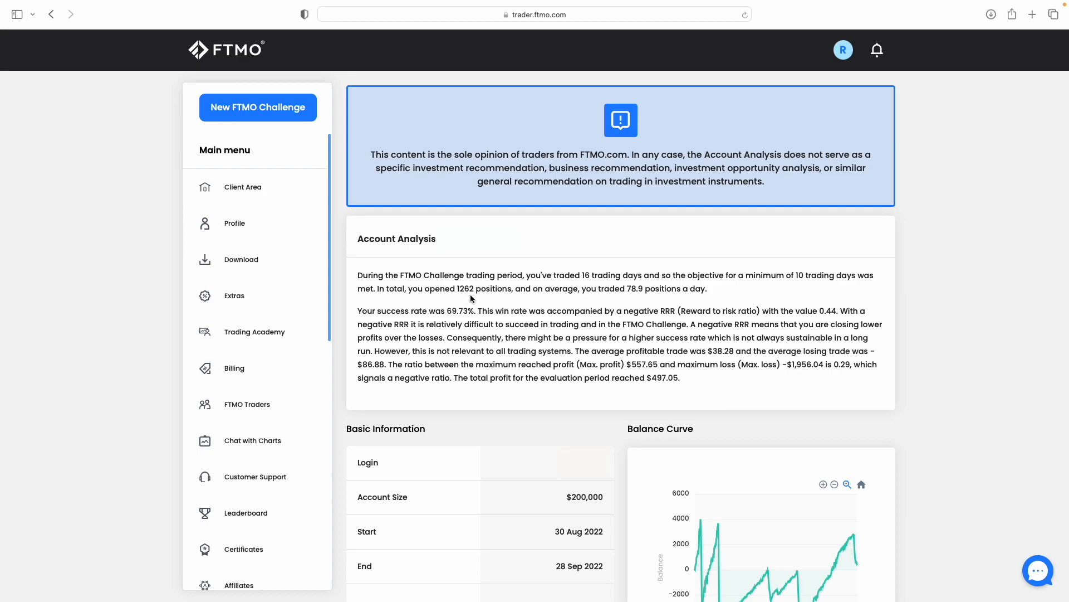
{"action": "mouse_move", "coordinate": [582, 319]}
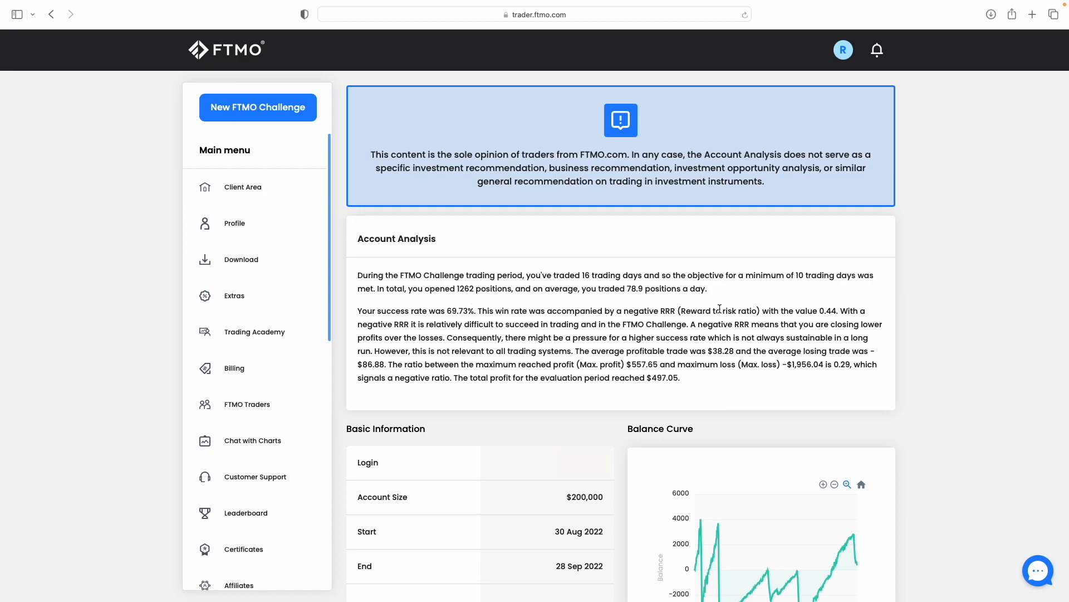
{"action": "mouse_move", "coordinate": [476, 268]}
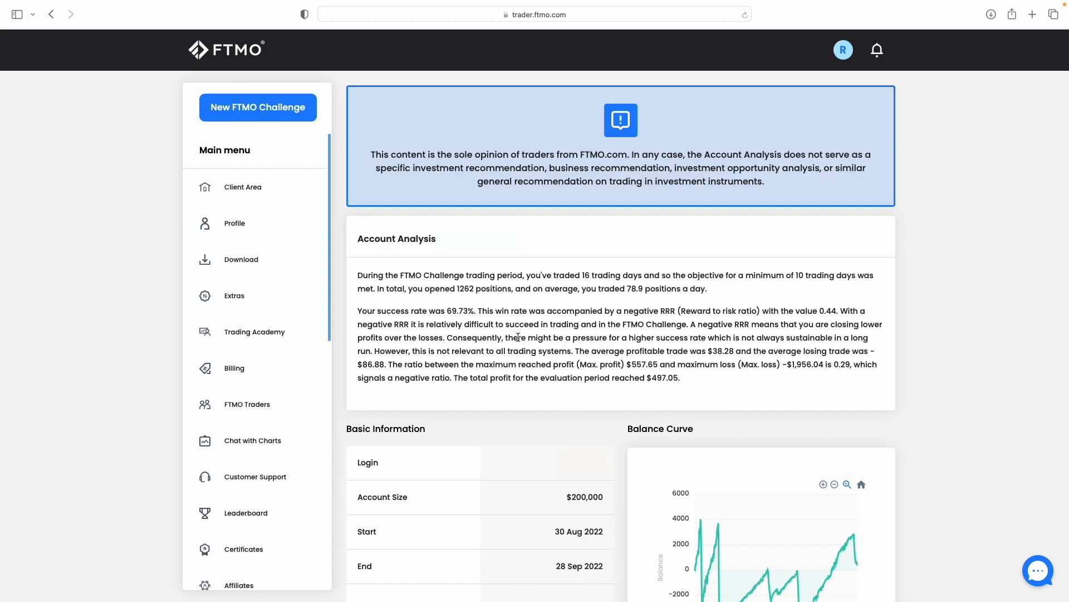
- Highlight the total profit $497.05 and bring the Basic Information and Balance Curve into view
{"action": "double_click", "coordinate": [661, 378]}
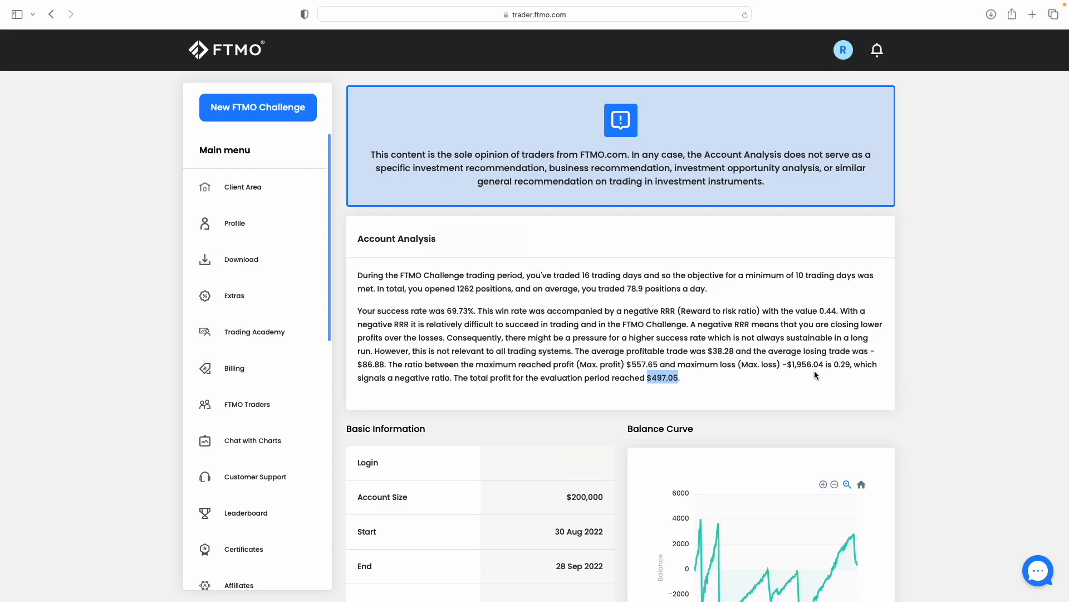
{"action": "scroll", "scroll_direction": "down", "scroll_amount": 3}
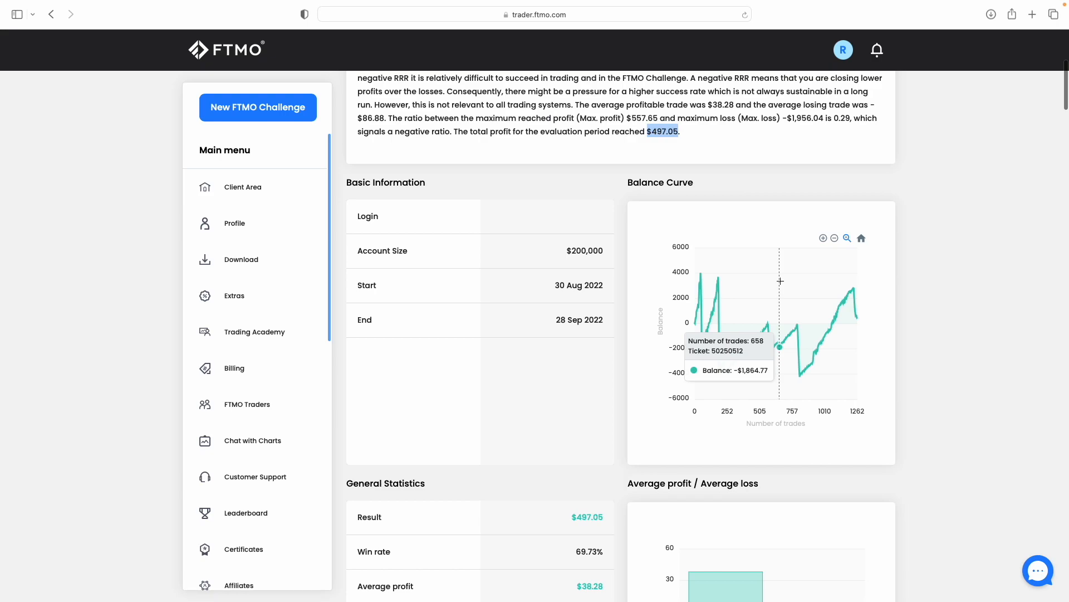
{"action": "mouse_move", "coordinate": [704, 318]}
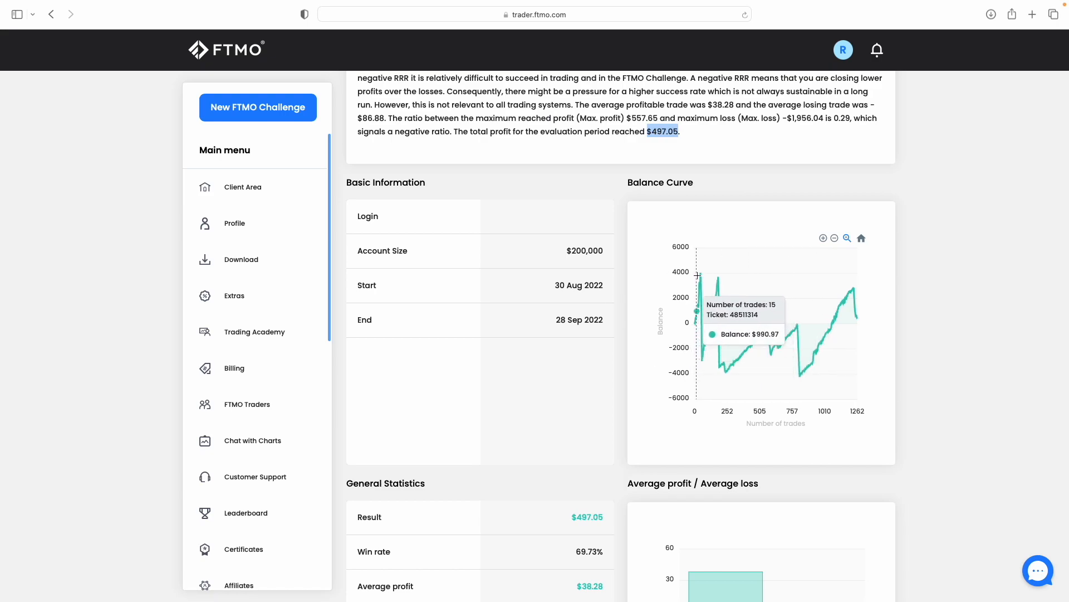
{"action": "mouse_move", "coordinate": [721, 282]}
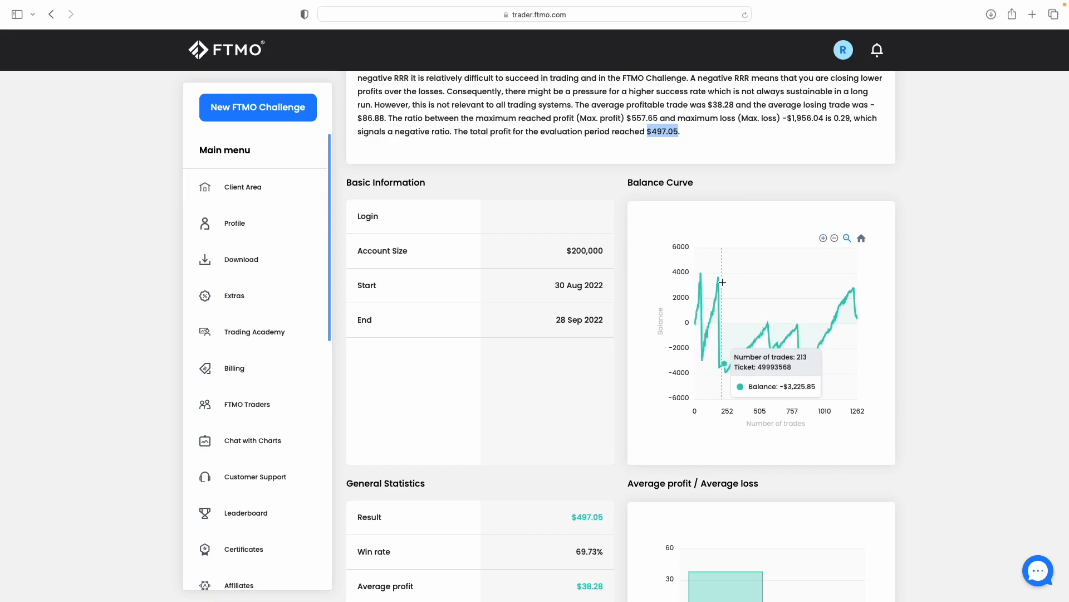
{"action": "mouse_move", "coordinate": [719, 280]}
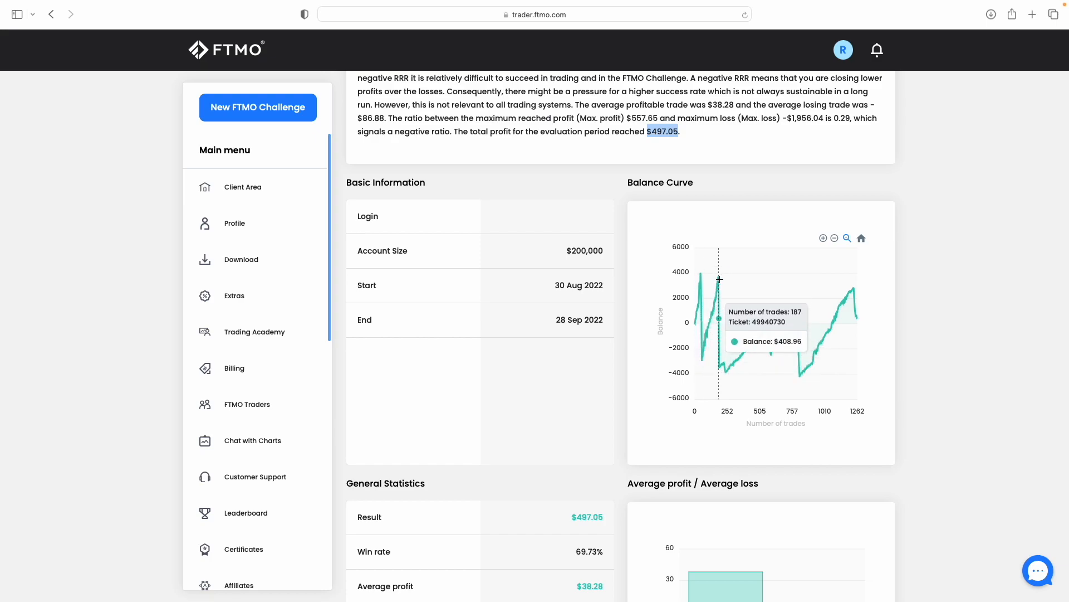
{"action": "mouse_move", "coordinate": [717, 358]}
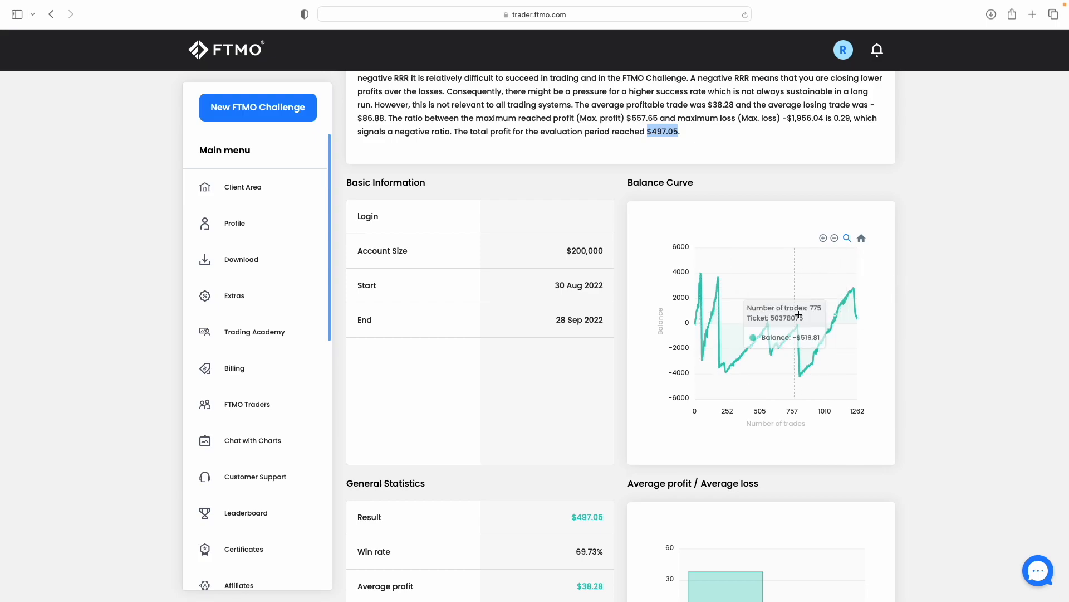
{"action": "mouse_move", "coordinate": [743, 335]}
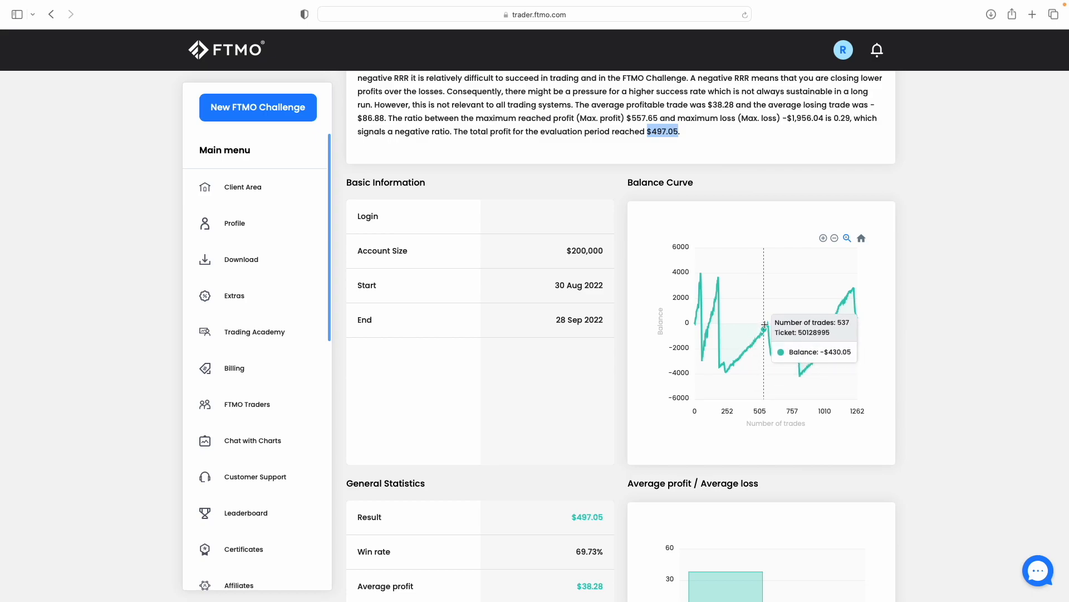
{"action": "mouse_move", "coordinate": [900, 318]}
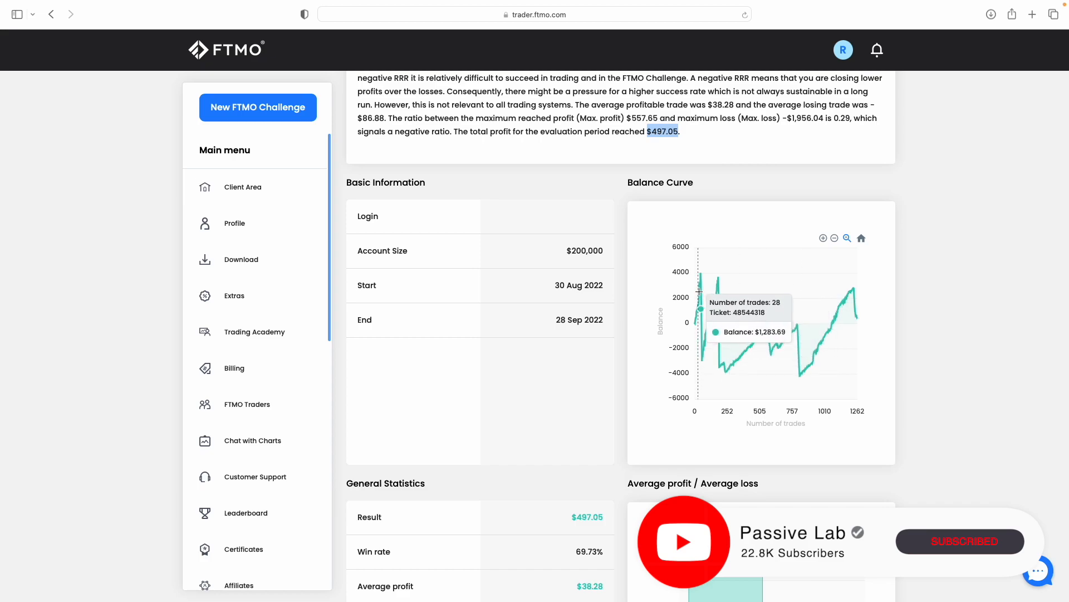
{"action": "mouse_move", "coordinate": [816, 352]}
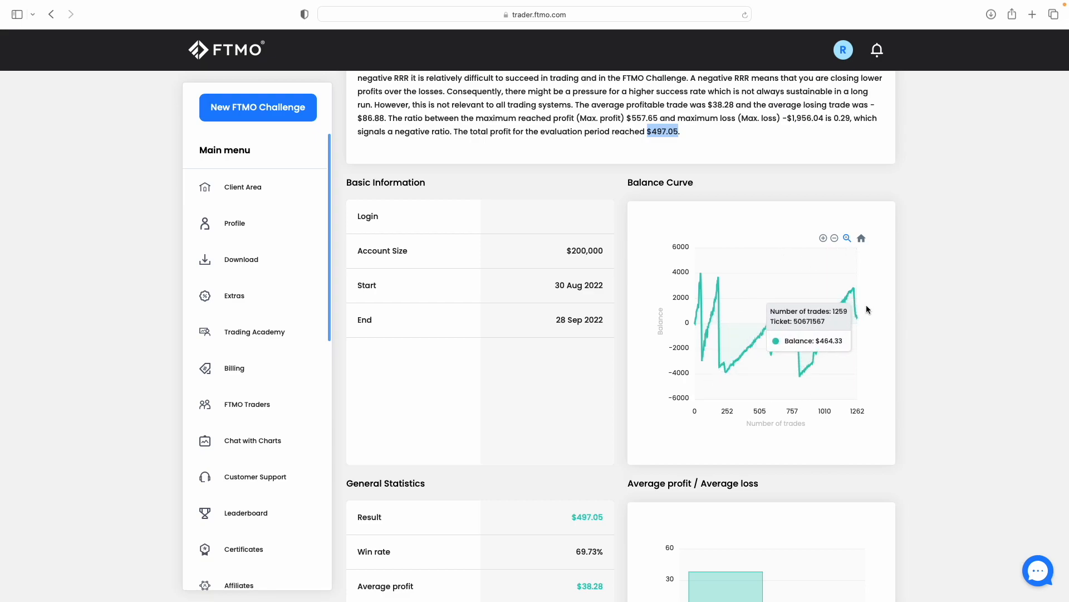
{"action": "mouse_move", "coordinate": [854, 299]}
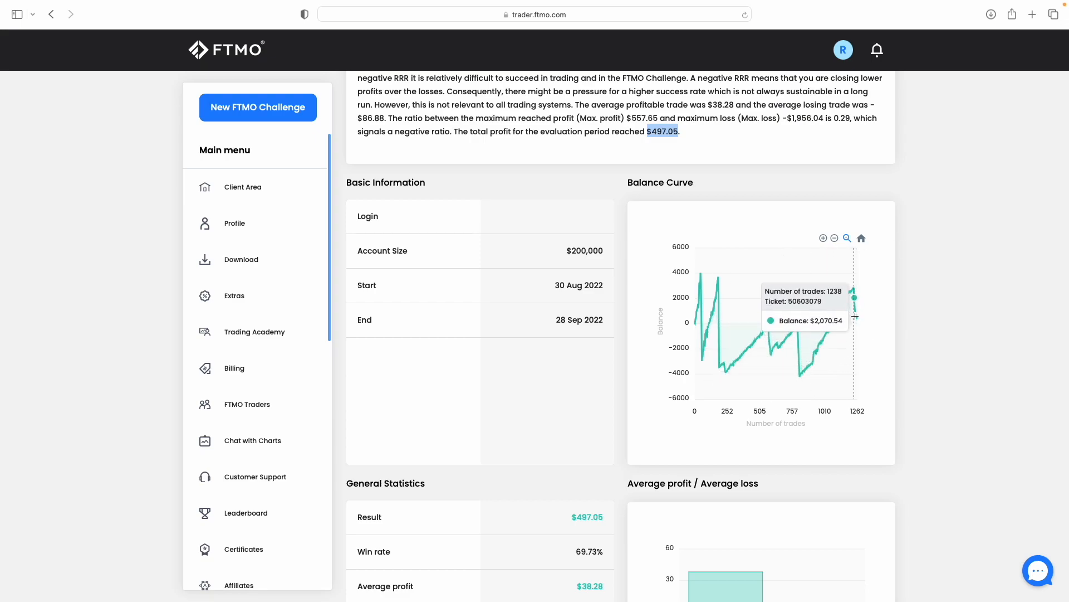
- Bring General Statistics into view and highlight the Max Loss figure -$1,956.04
{"action": "scroll", "scroll_direction": "down", "scroll_amount": 3}
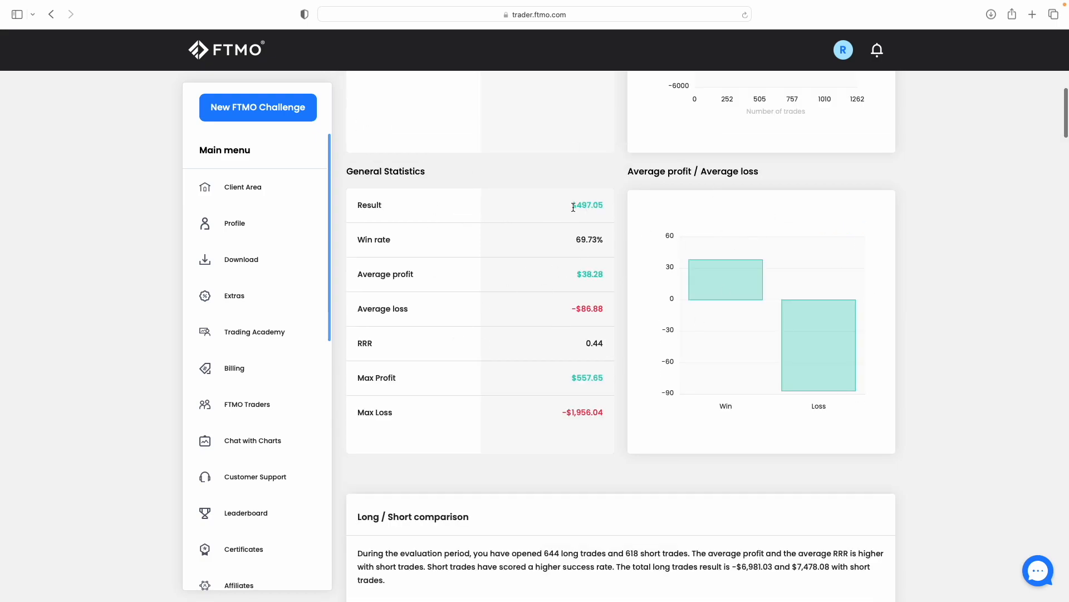
{"action": "double_click", "coordinate": [587, 205]}
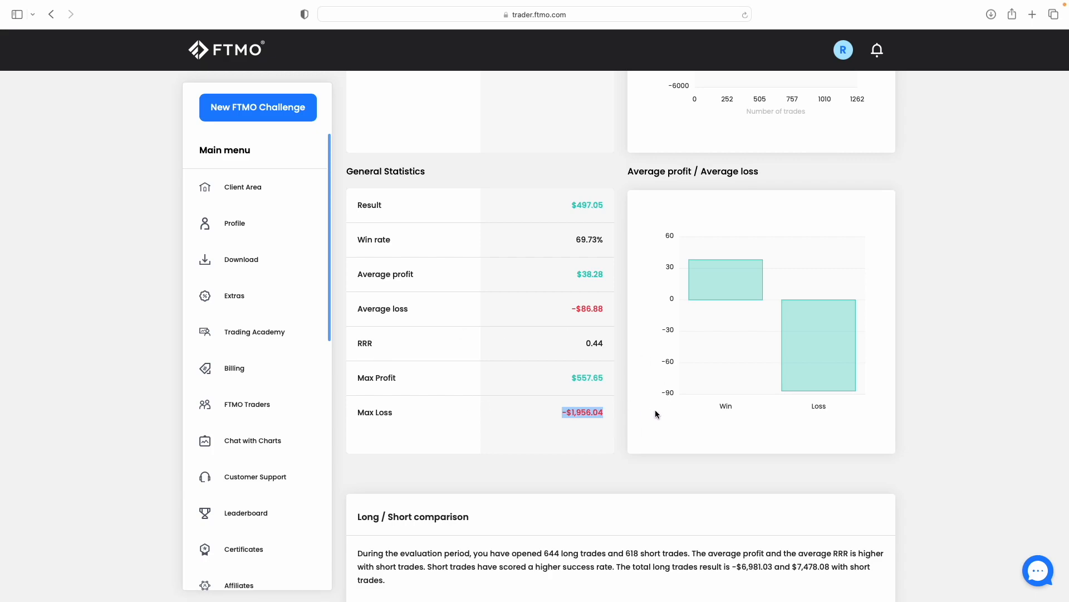
- Highlight the long trades result -$6,981.03 and win rate 69.72% in the Long/Short comparison
{"action": "scroll", "scroll_direction": "down", "scroll_amount": 3}
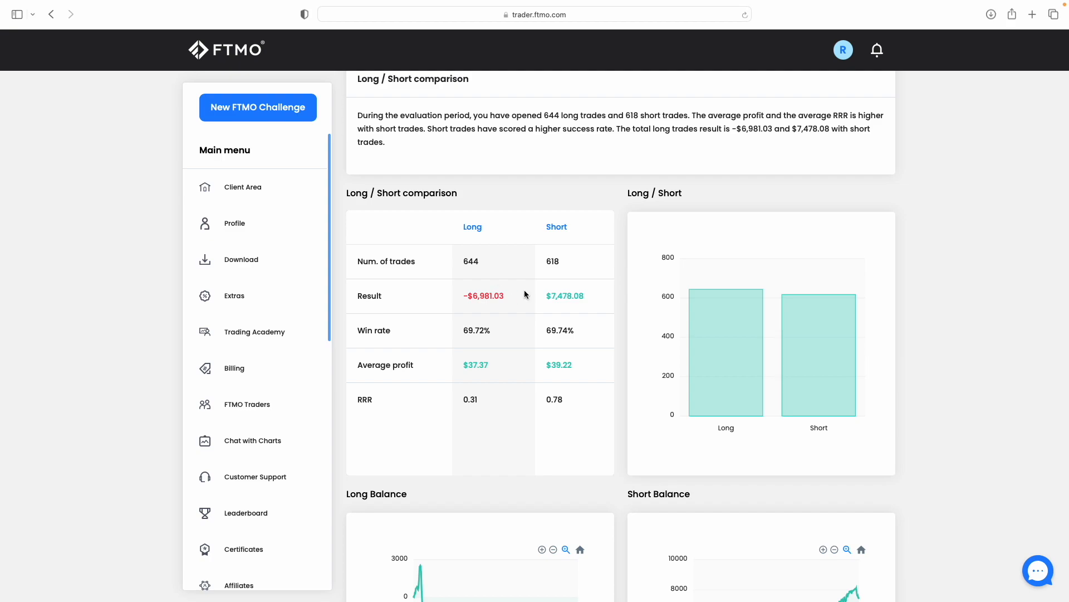
{"action": "double_click", "coordinate": [470, 261]}
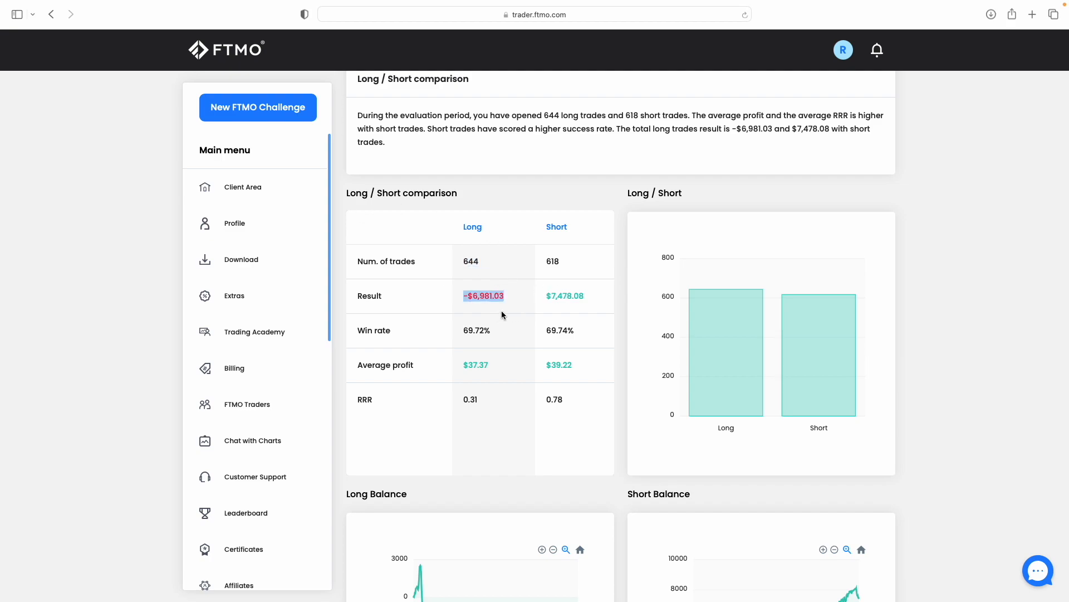
{"action": "mouse_move", "coordinate": [511, 306]}
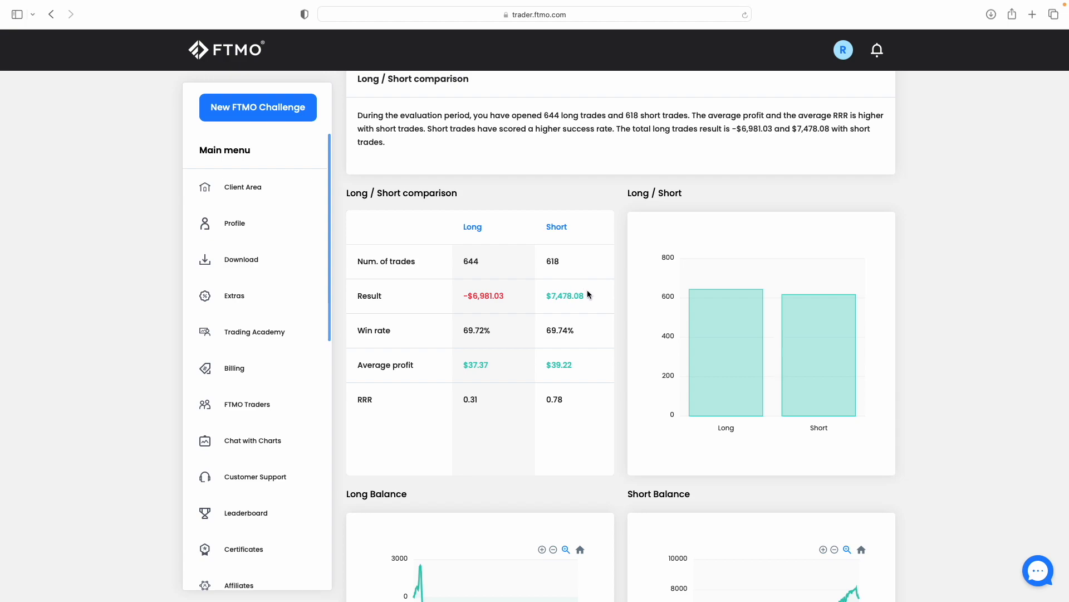
{"action": "double_click", "coordinate": [563, 295]}
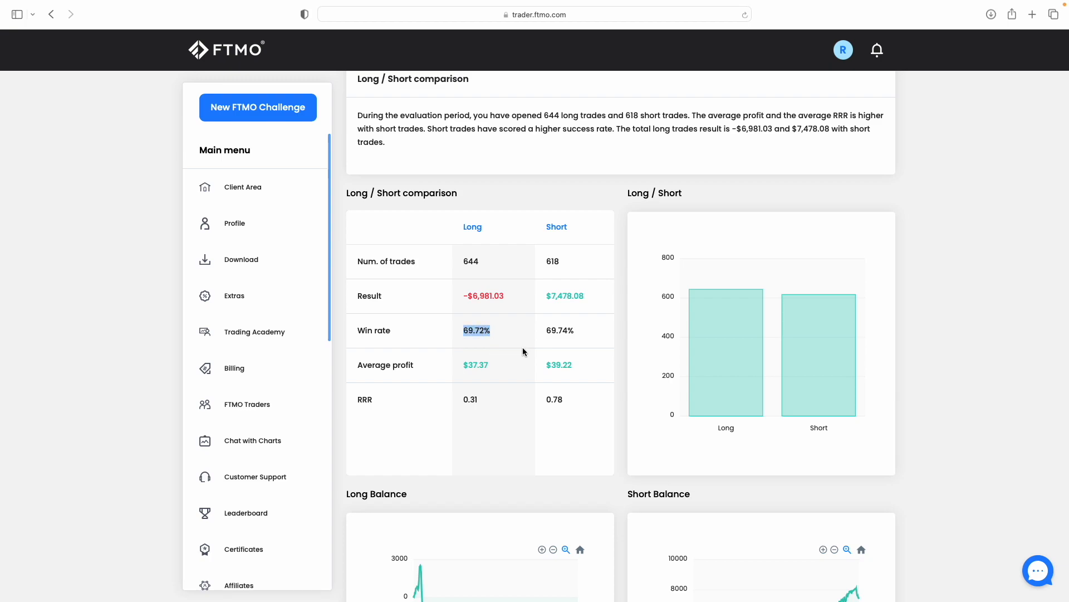
{"action": "mouse_move", "coordinate": [581, 335]}
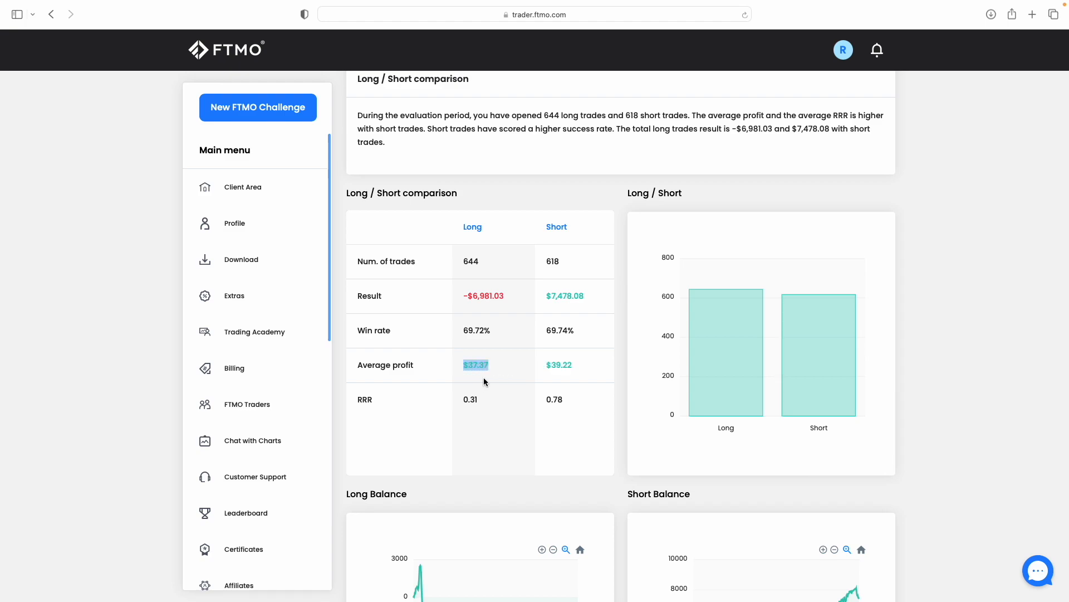
{"action": "mouse_move", "coordinate": [484, 351]}
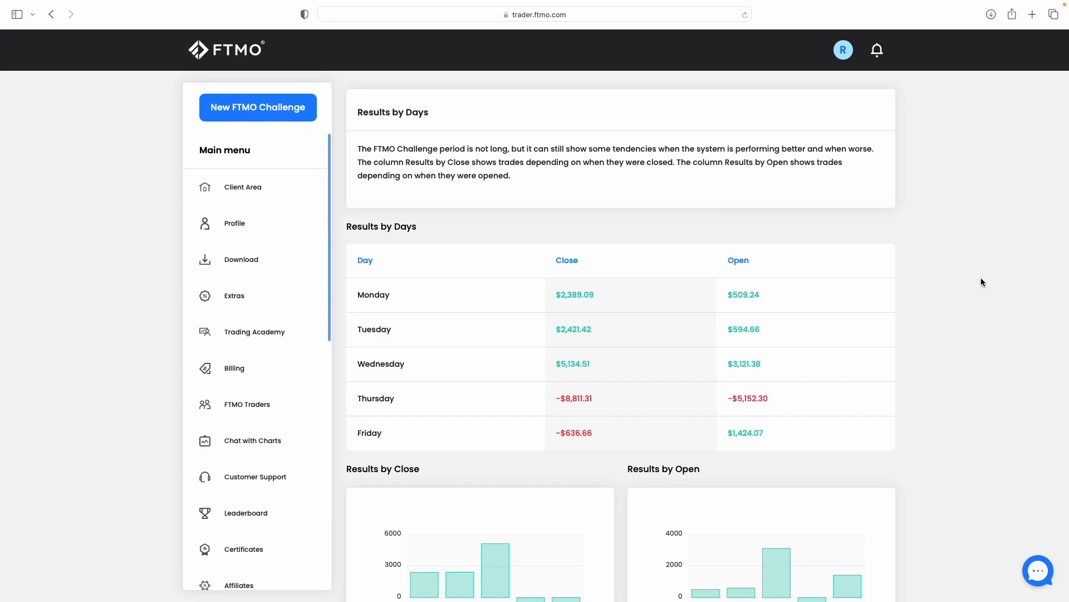
{"action": "mouse_move", "coordinate": [546, 327]}
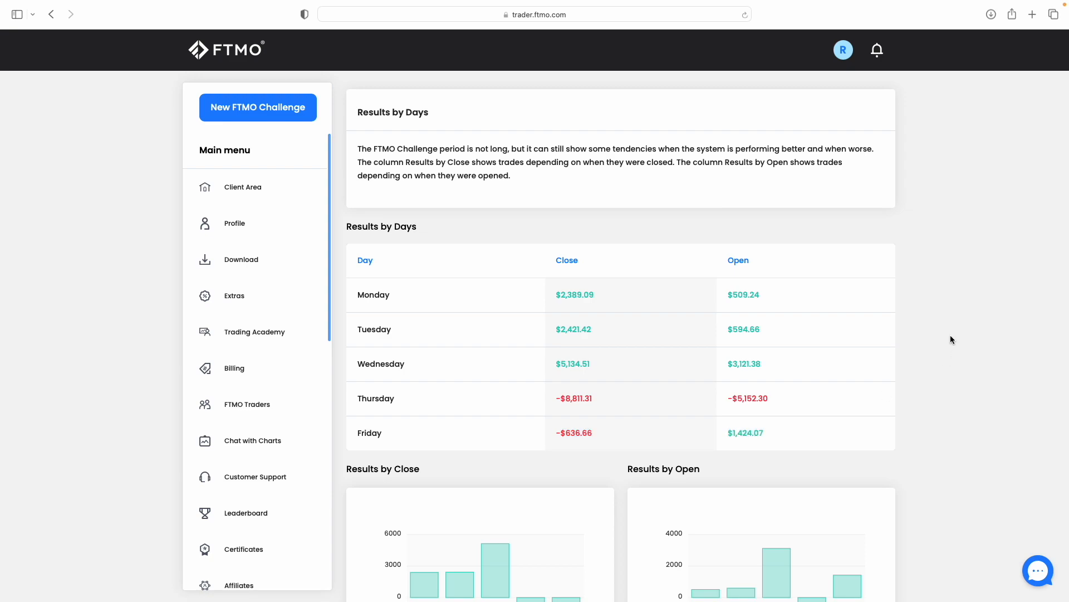
{"action": "mouse_move", "coordinate": [474, 307]}
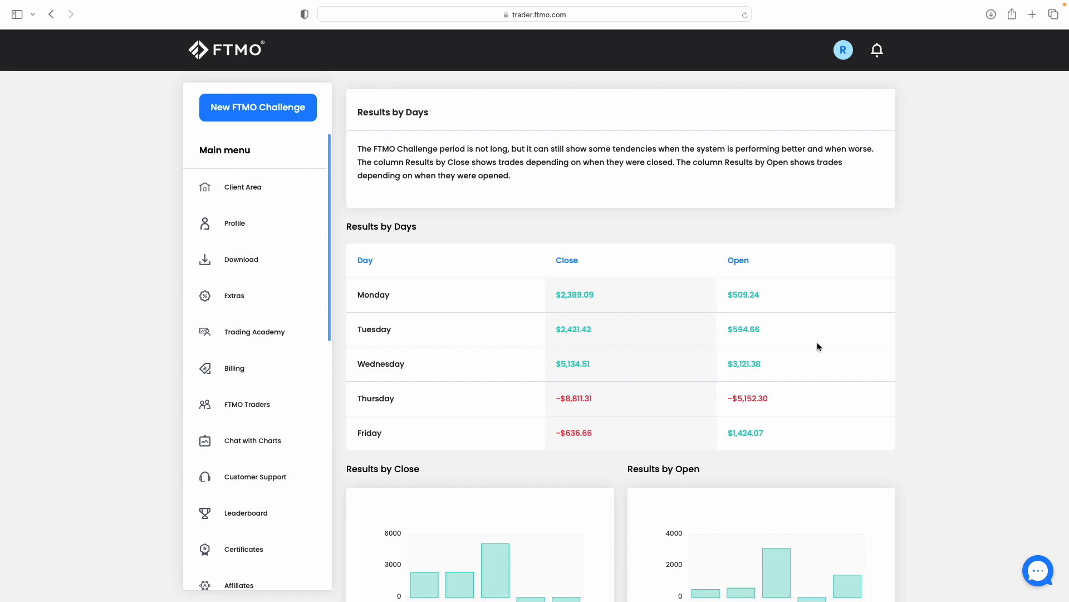
- Bring the Results by Close and Results by Open weekday charts into view
{"action": "scroll", "scroll_direction": "down", "scroll_amount": 3}
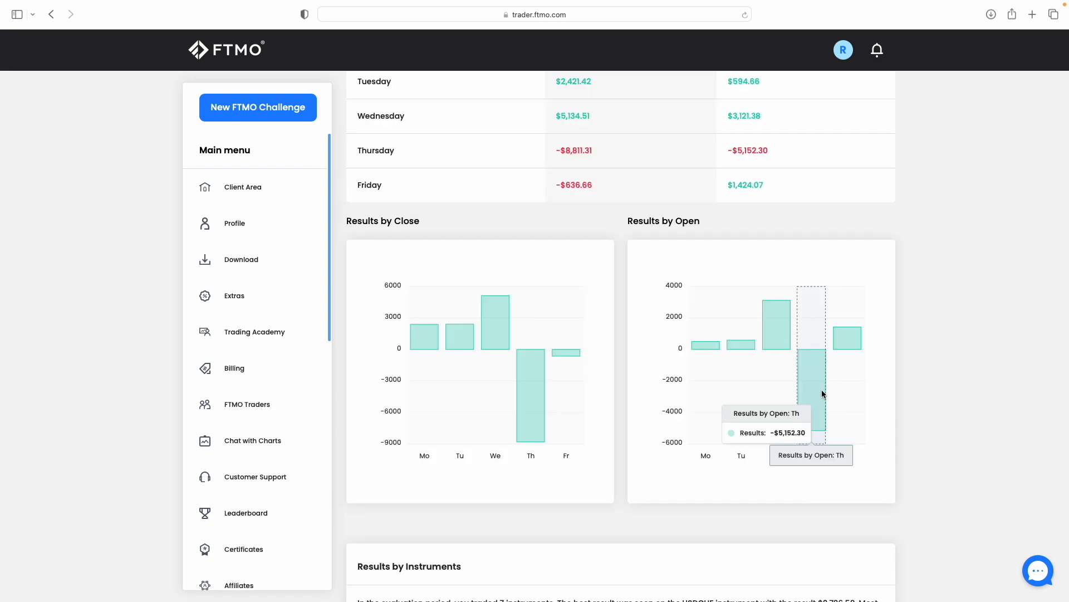
{"action": "mouse_move", "coordinate": [812, 386]}
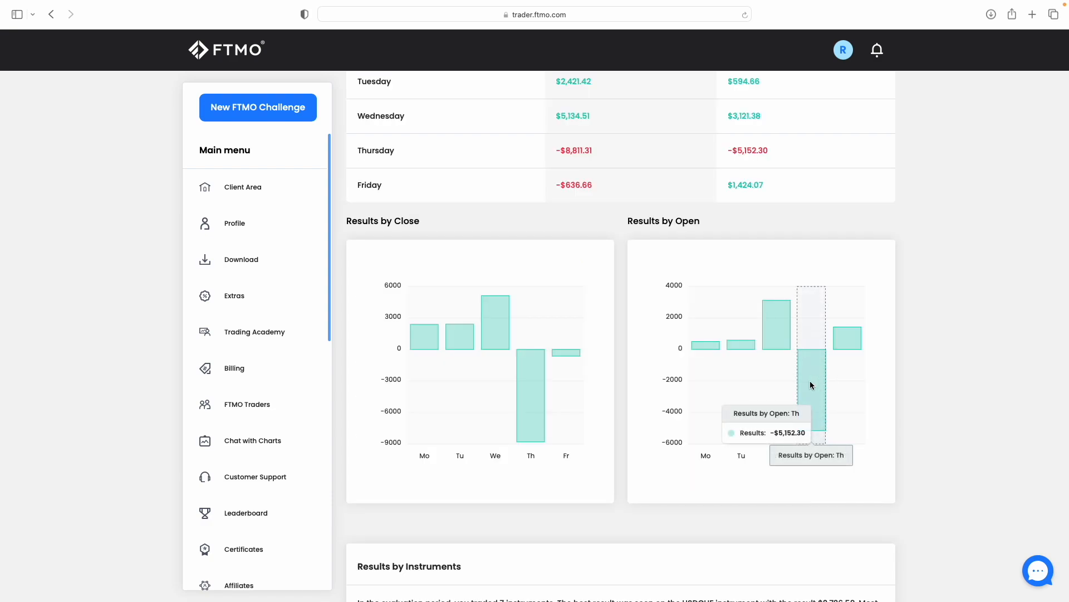
{"action": "mouse_move", "coordinate": [780, 259]}
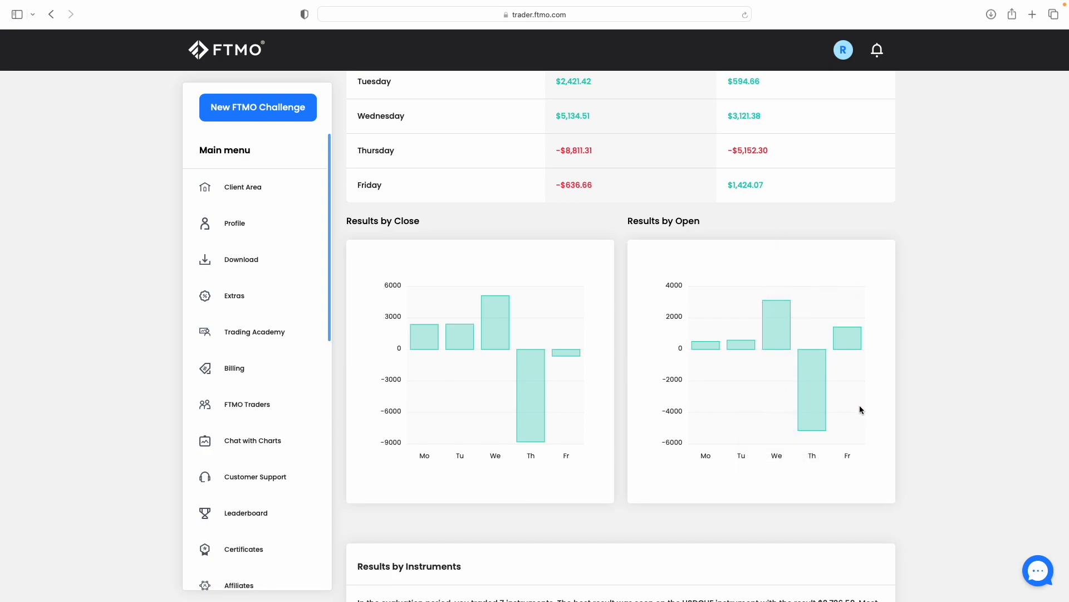
{"action": "mouse_move", "coordinate": [896, 420]}
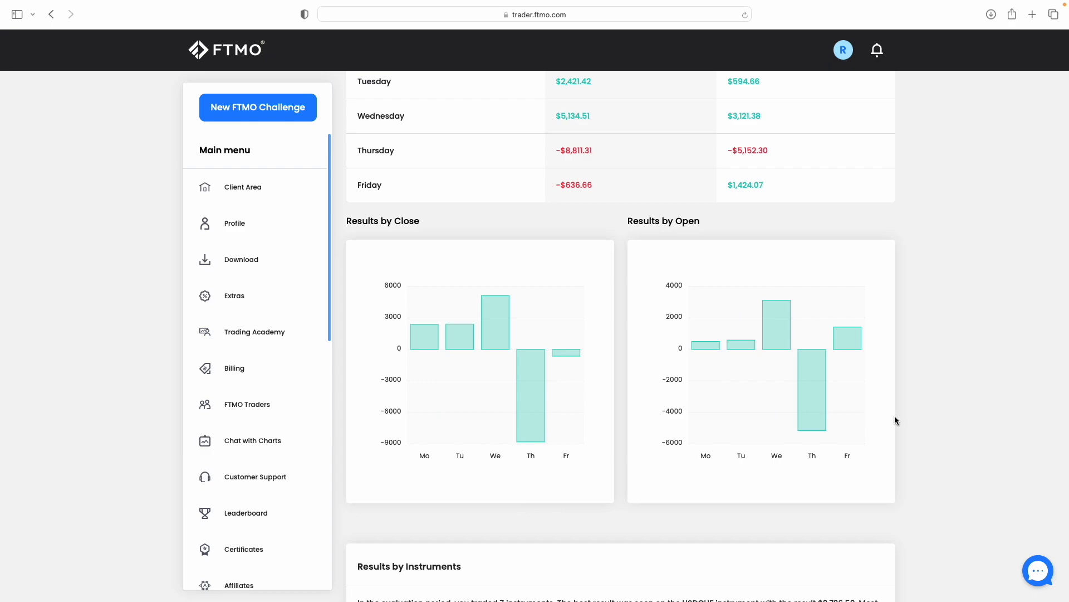
- Bring the Results by Instruments table for the seven traded instruments into view
{"action": "scroll", "scroll_direction": "down", "scroll_amount": 3}
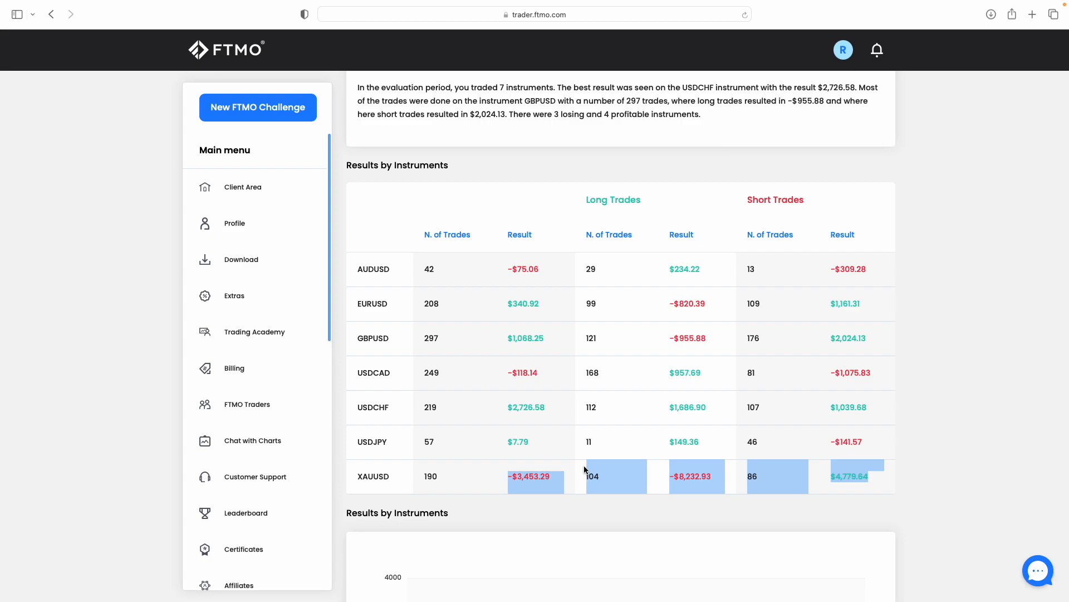
{"action": "mouse_move", "coordinate": [579, 470]}
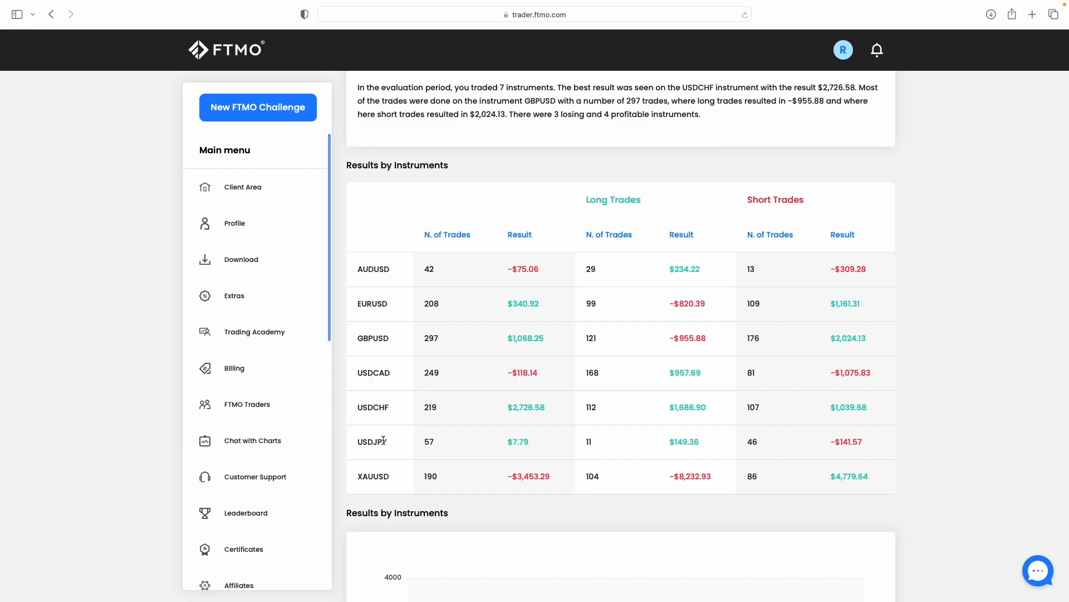
{"action": "mouse_move", "coordinate": [704, 469]}
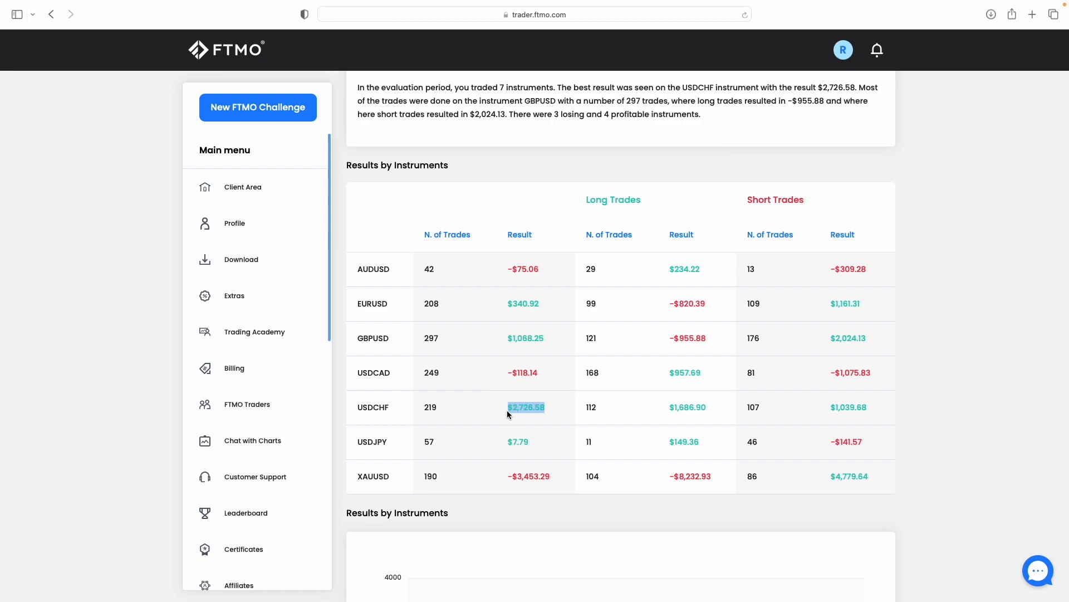
{"action": "mouse_move", "coordinate": [563, 471]}
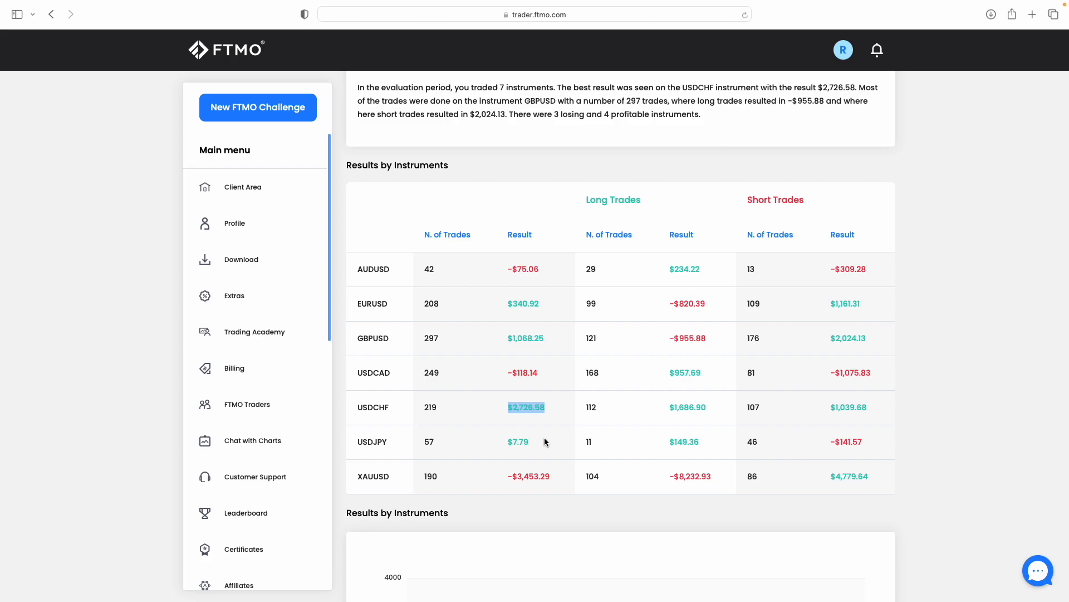
{"action": "mouse_move", "coordinate": [543, 363]}
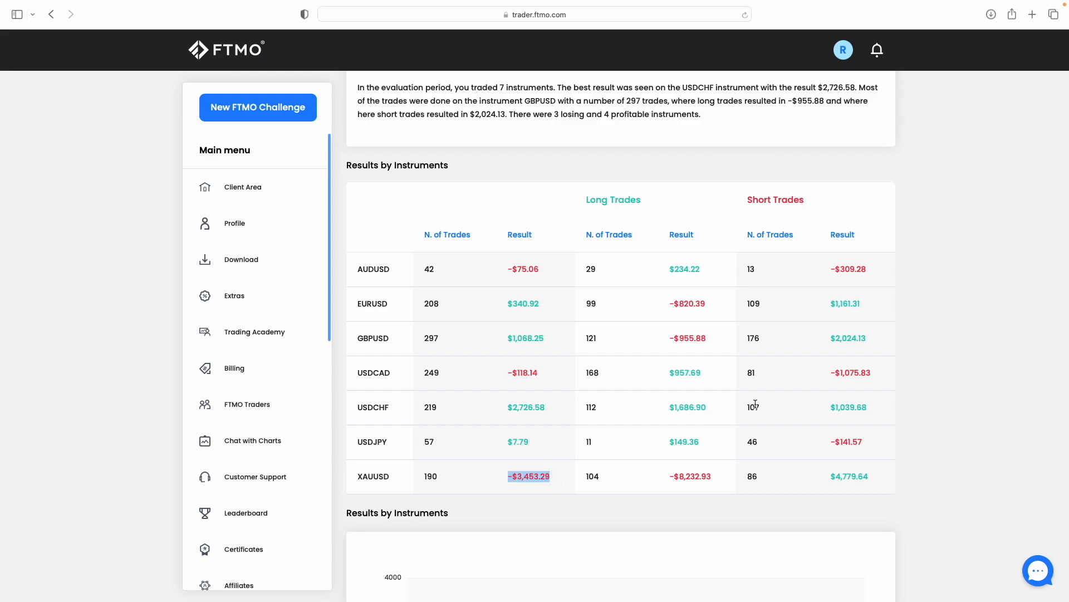
{"action": "mouse_move", "coordinate": [589, 489]}
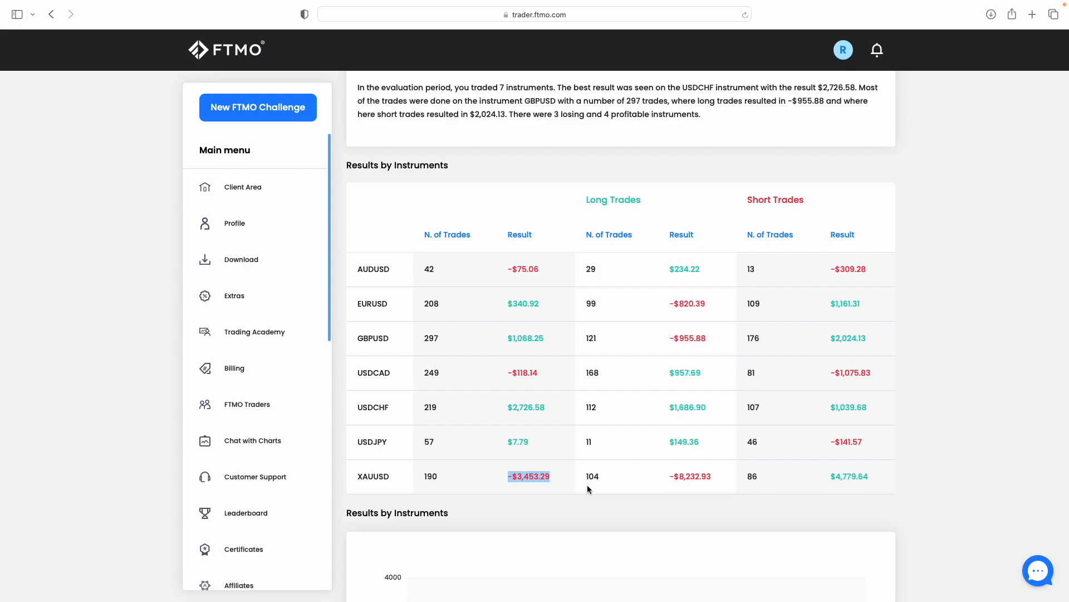
- Reach Trading Days Analysis and highlight the 5 negative days figure
{"action": "scroll", "scroll_direction": "down", "scroll_amount": 3}
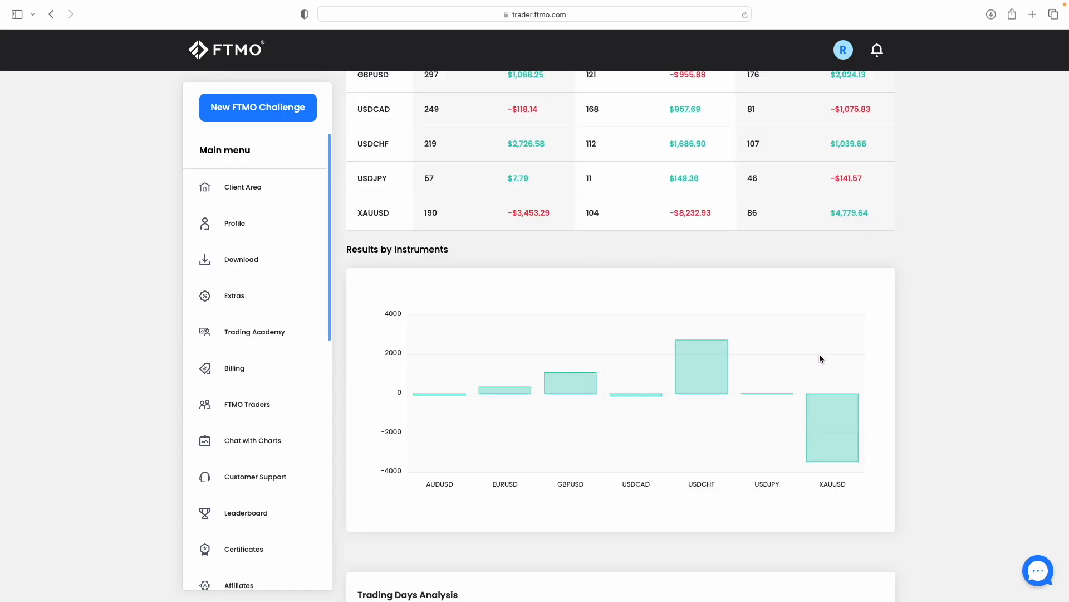
{"action": "scroll", "scroll_direction": "down", "scroll_amount": 3}
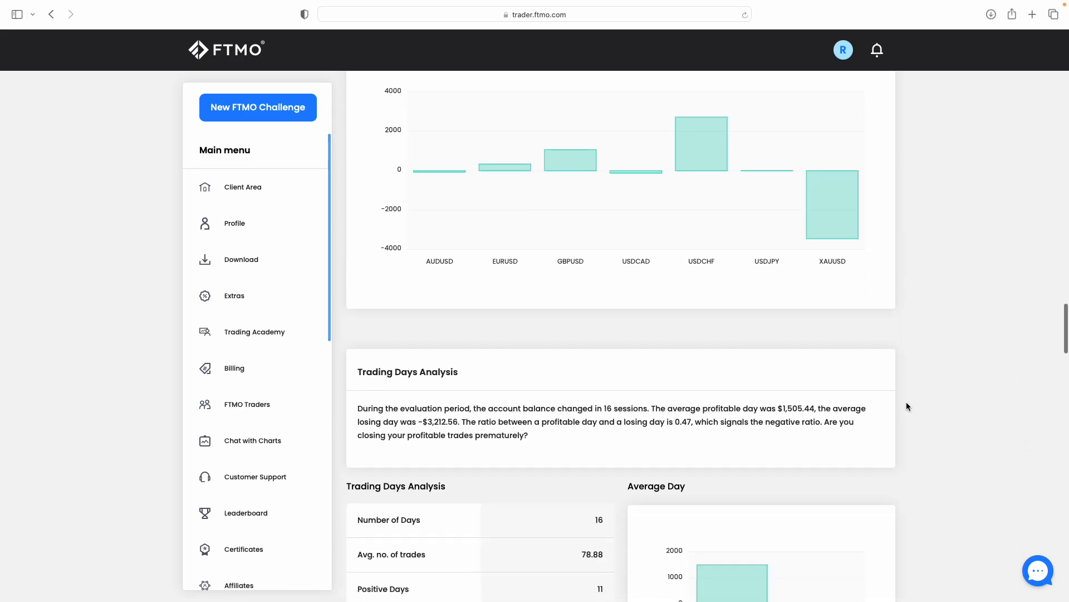
{"action": "scroll", "scroll_direction": "down", "scroll_amount": 3}
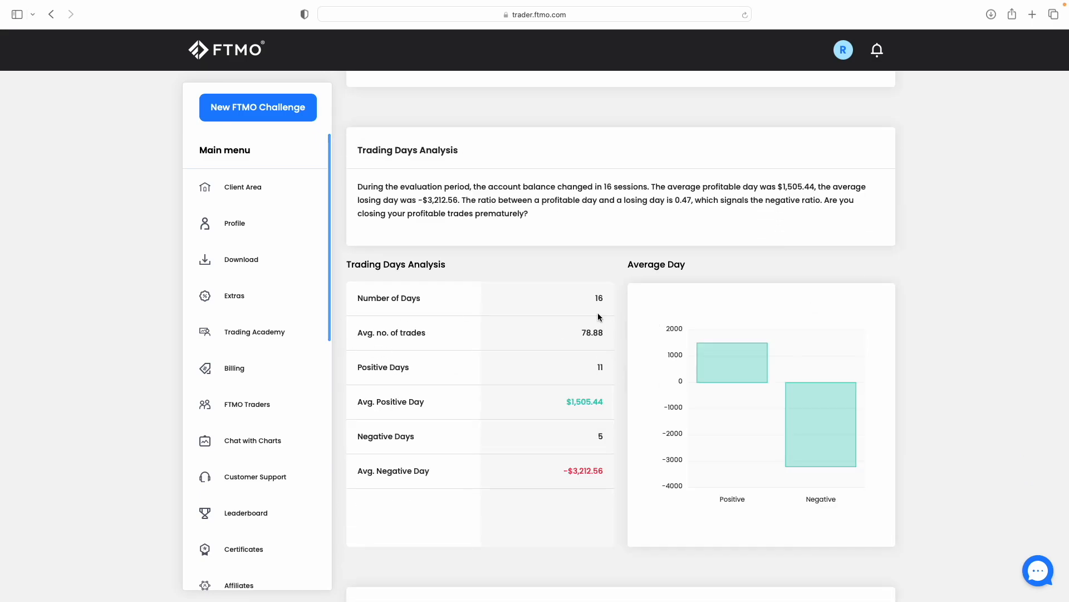
{"action": "mouse_move", "coordinate": [821, 404]}
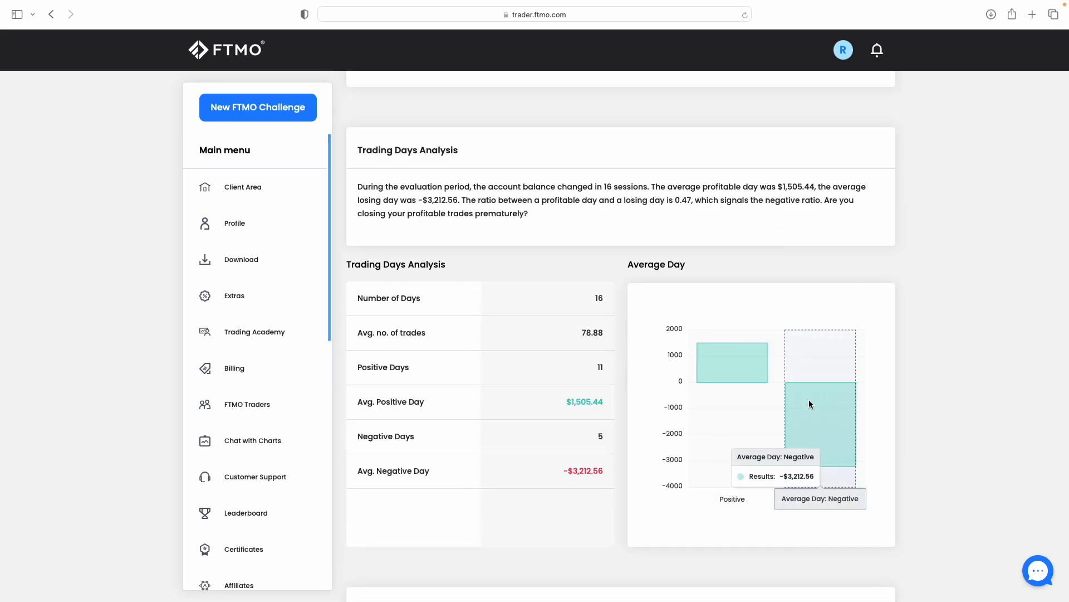
{"action": "mouse_move", "coordinate": [546, 387]}
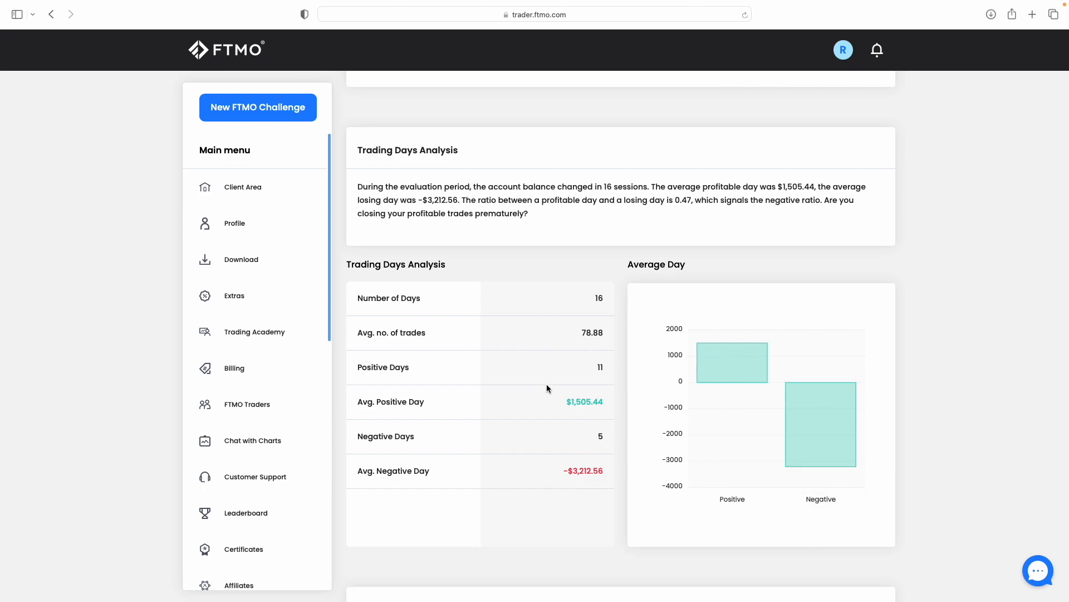
{"action": "double_click", "coordinate": [600, 366]}
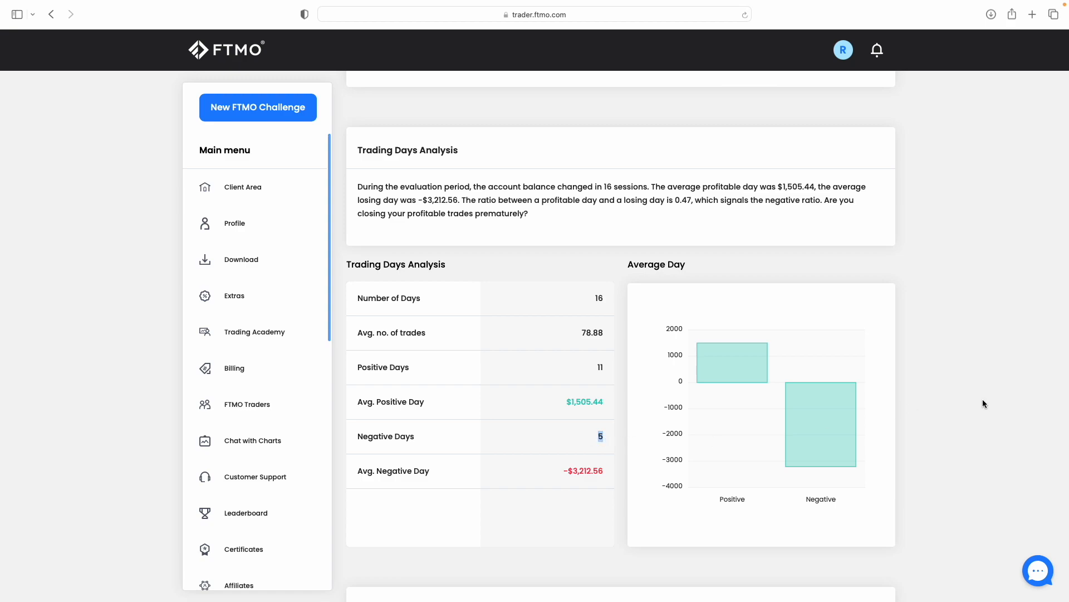
{"action": "mouse_move", "coordinate": [782, 404]}
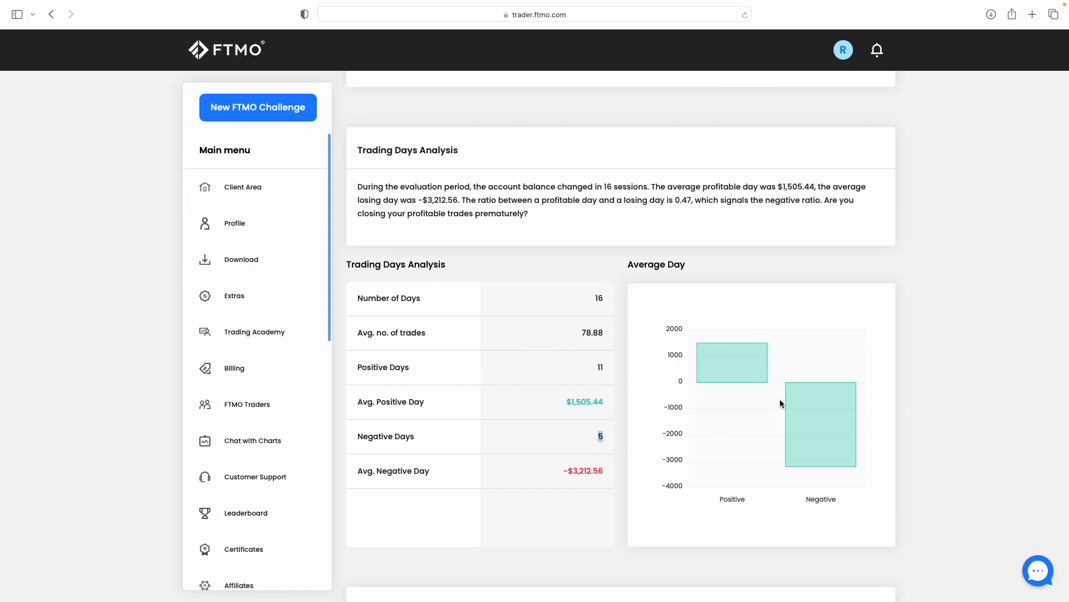
- Select the four smallest position-size rows in the Results by Position Size table
{"action": "scroll", "scroll_direction": "down", "scroll_amount": 3}
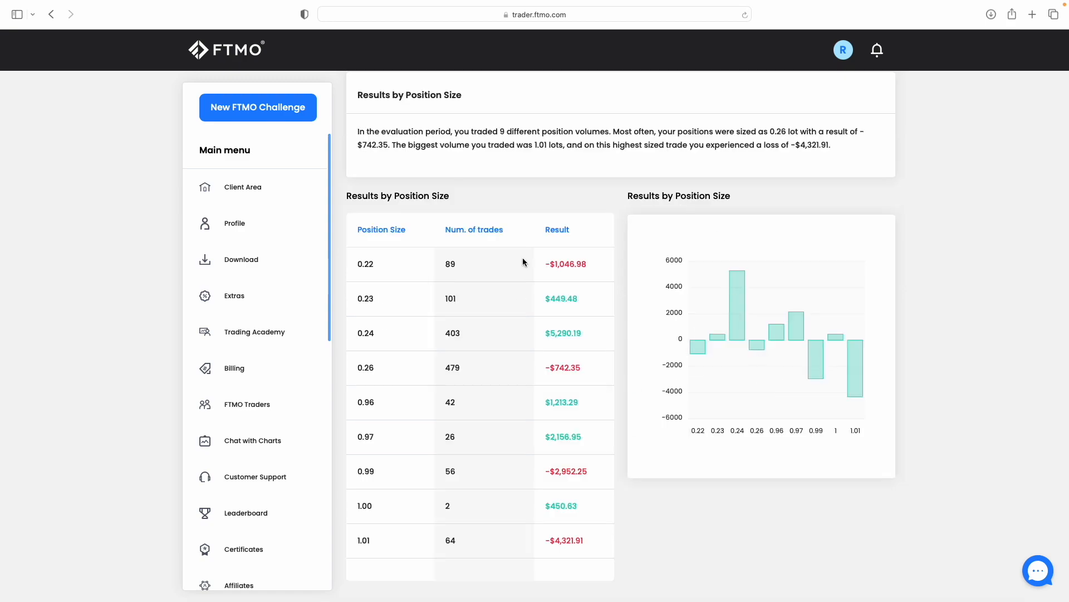
{"action": "mouse_move", "coordinate": [1025, 375]}
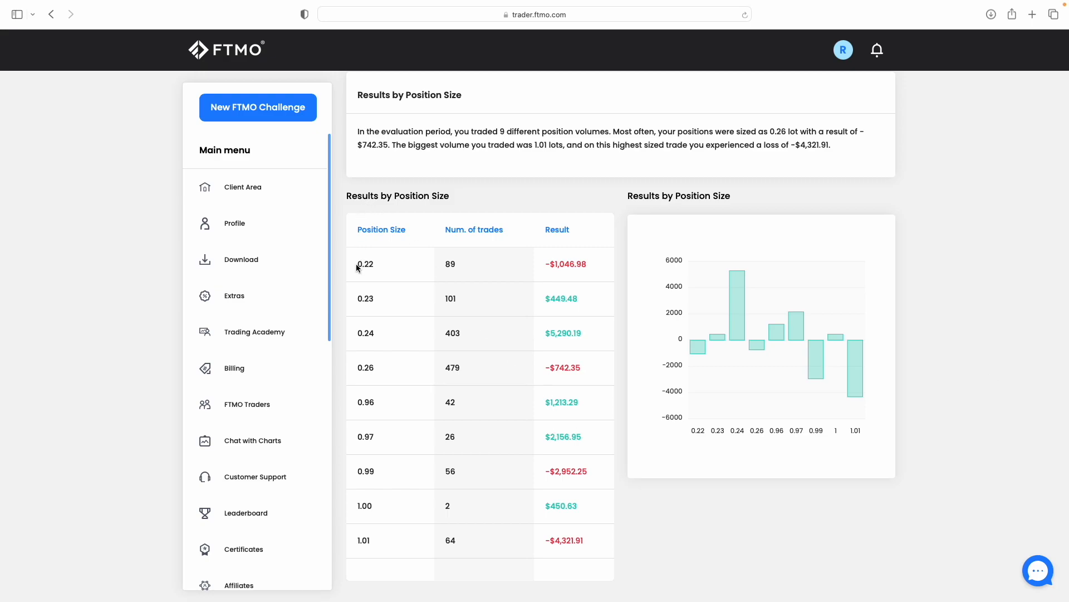
{"action": "left_click_drag", "start_coordinate": [365, 264], "coordinate": [583, 540]}
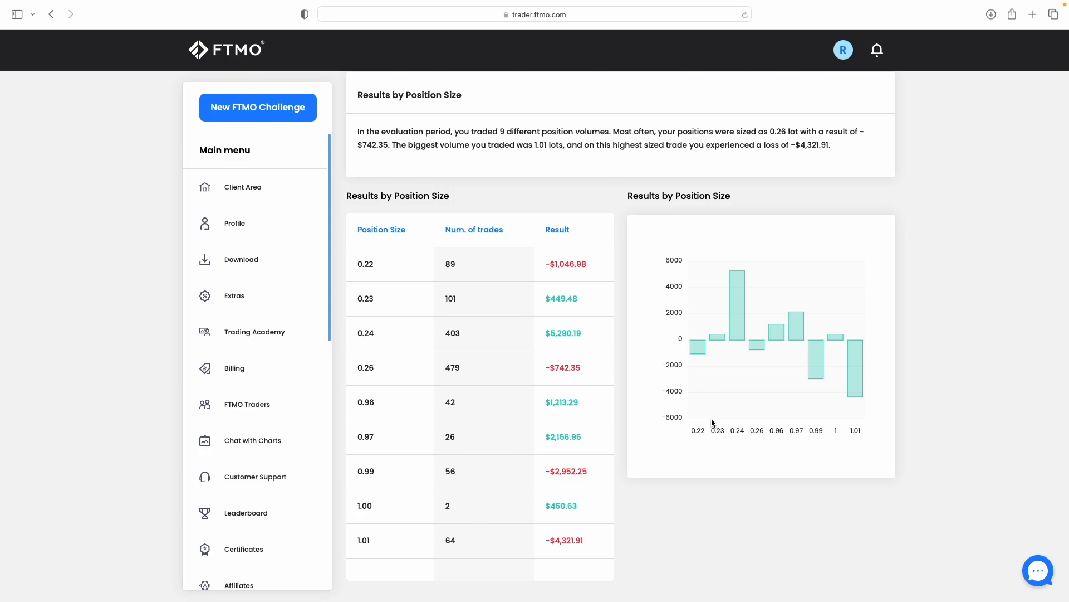
{"action": "mouse_move", "coordinate": [412, 432]}
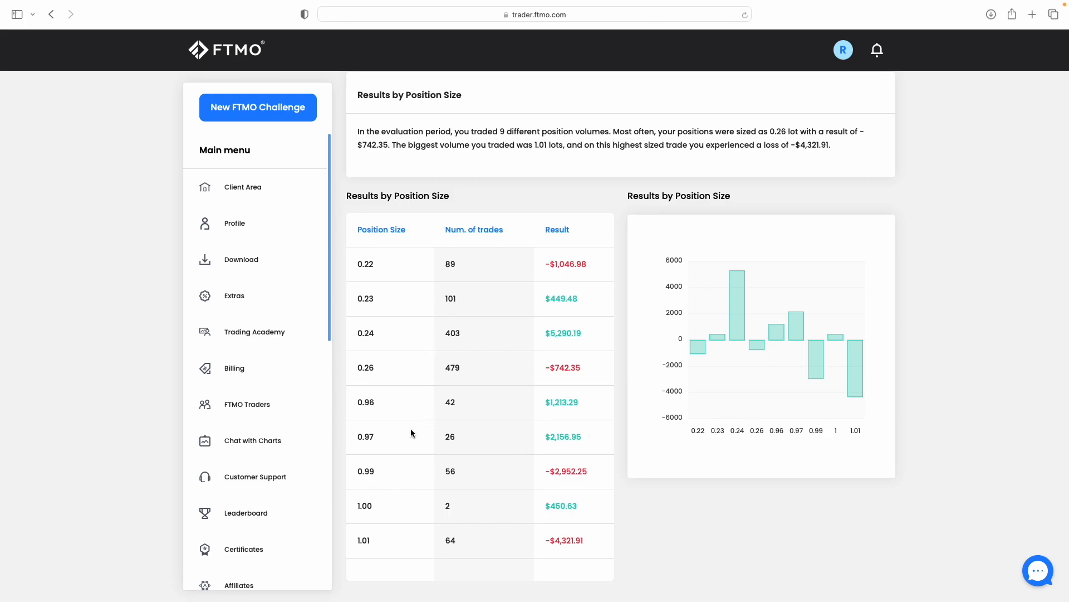
{"action": "left_click_drag", "start_coordinate": [365, 264], "coordinate": [453, 366]}
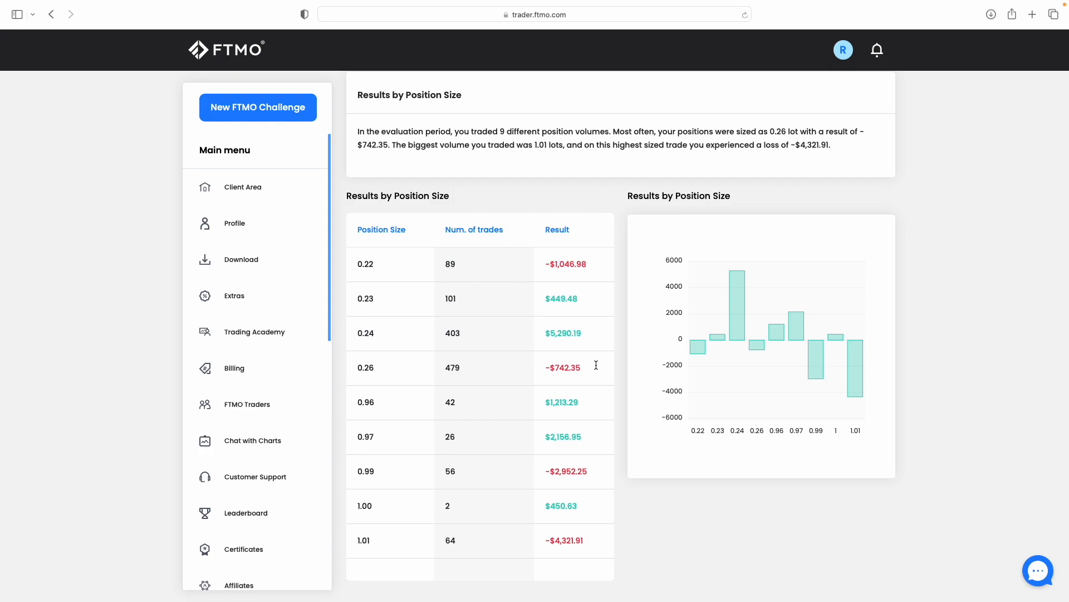
{"action": "left_click_drag", "start_coordinate": [357, 264], "coordinate": [583, 366]}
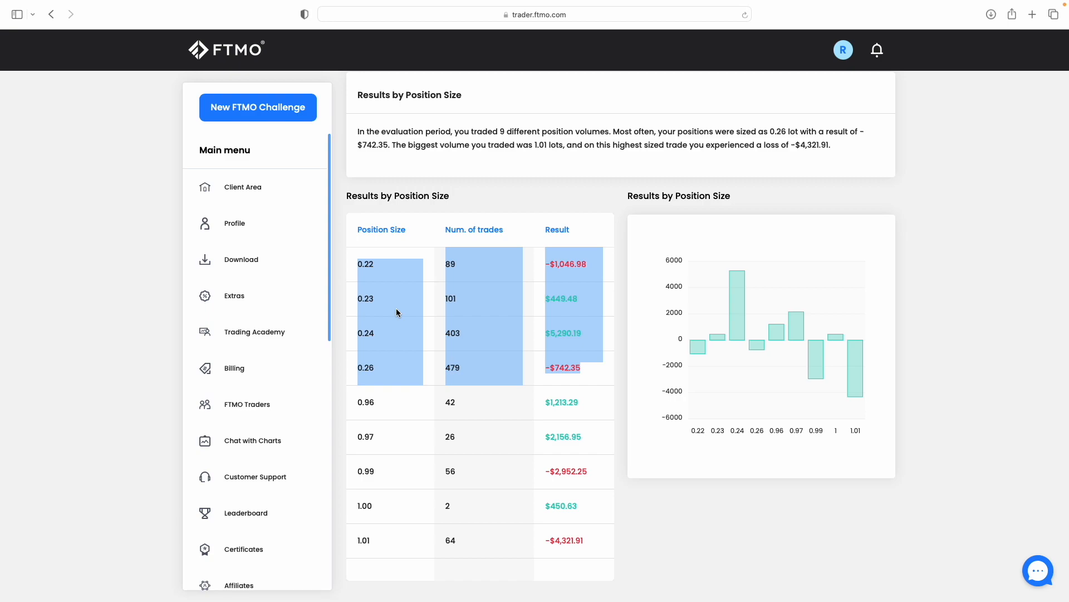
{"action": "mouse_move", "coordinate": [588, 544]}
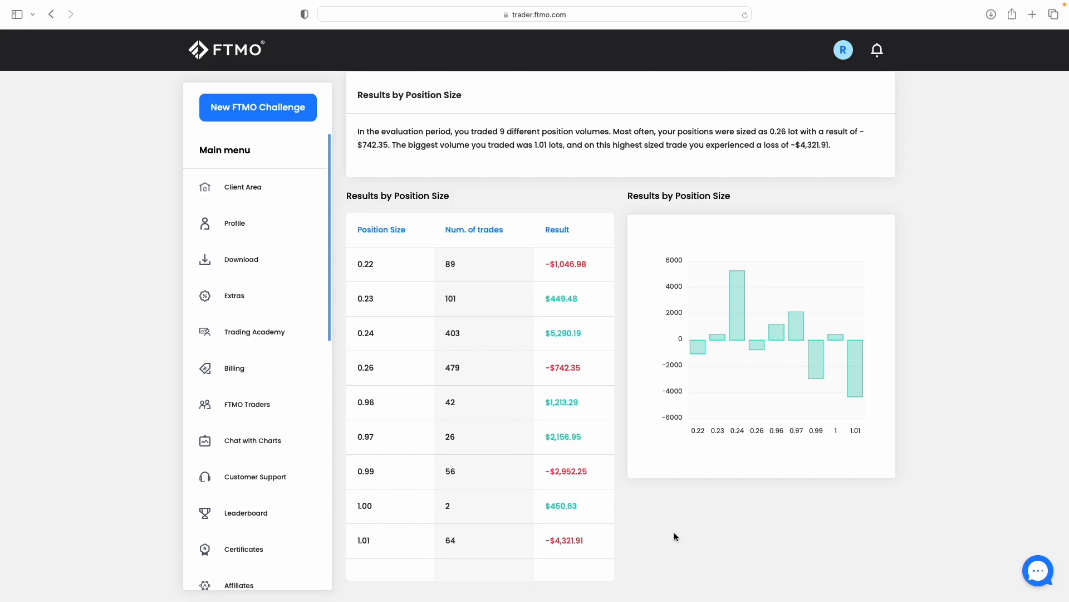
{"action": "mouse_move", "coordinate": [910, 333]}
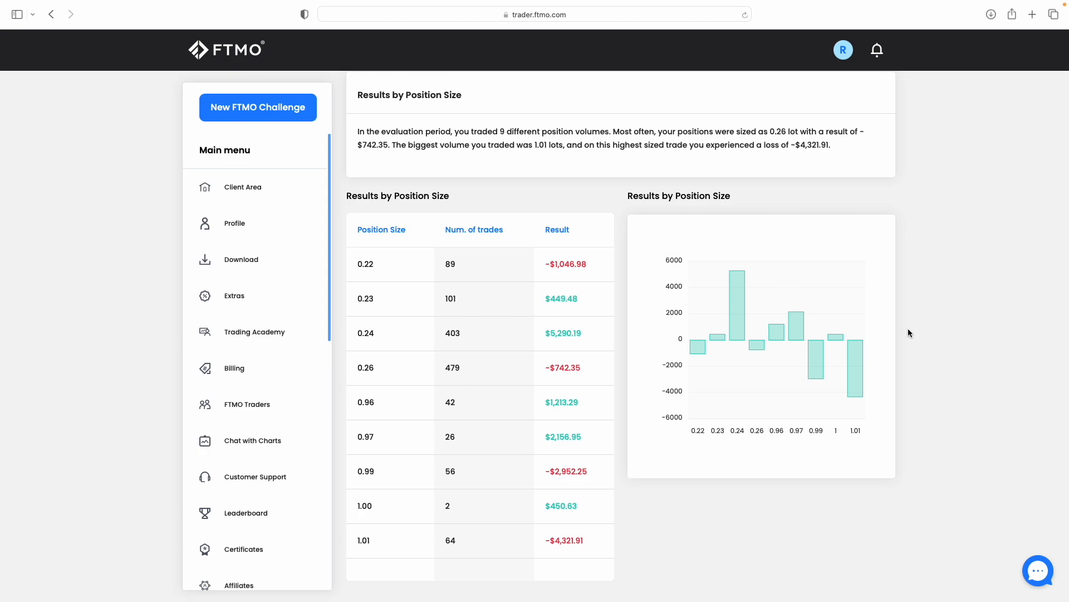
{"action": "scroll", "scroll_direction": "down", "scroll_amount": 3}
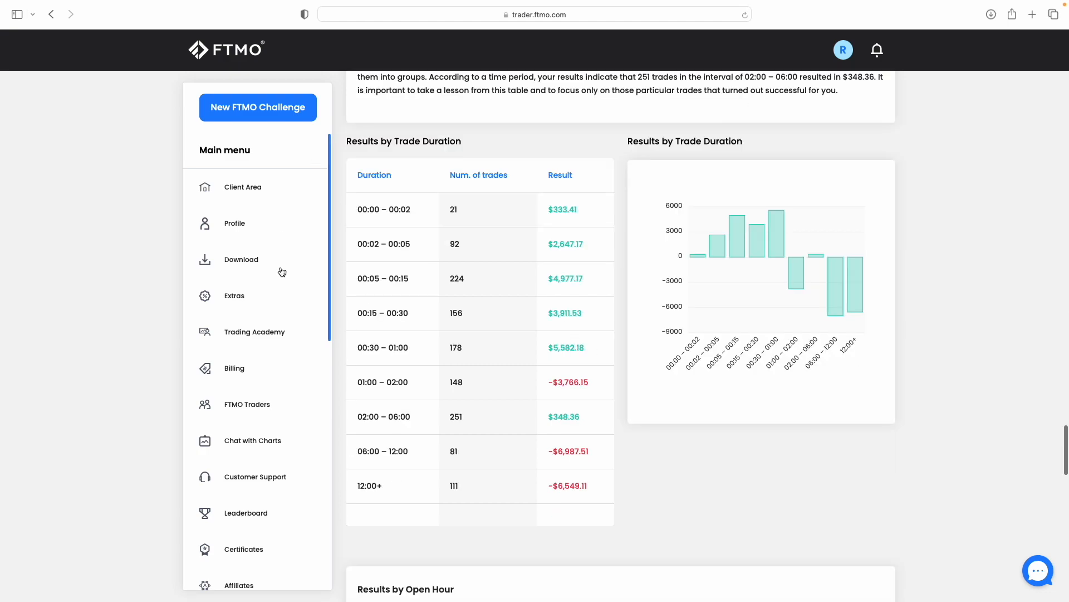
{"action": "mouse_move", "coordinate": [789, 503]}
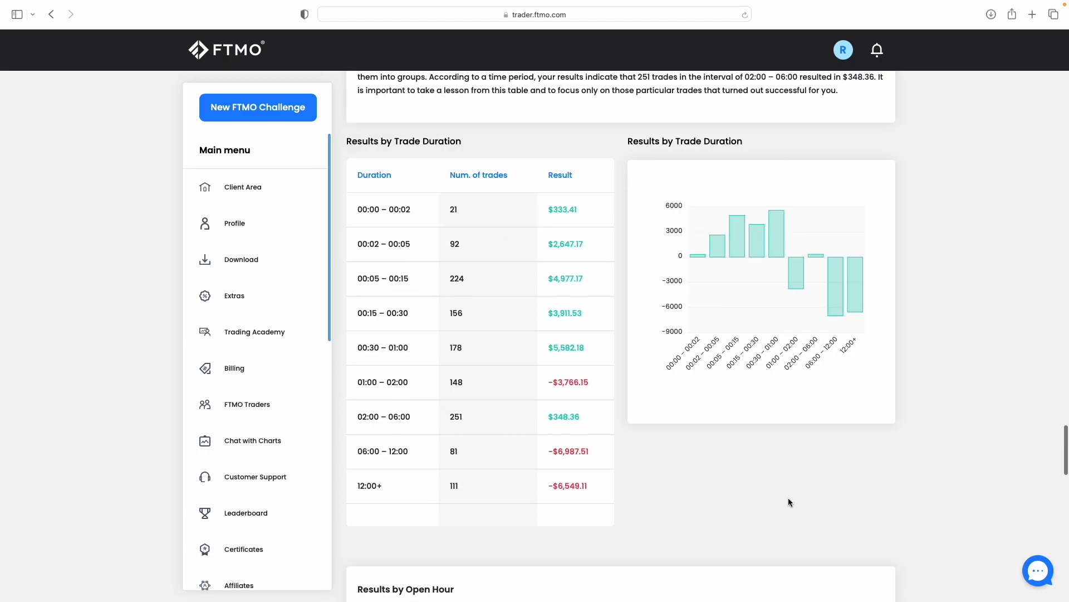
{"action": "mouse_move", "coordinate": [742, 455]}
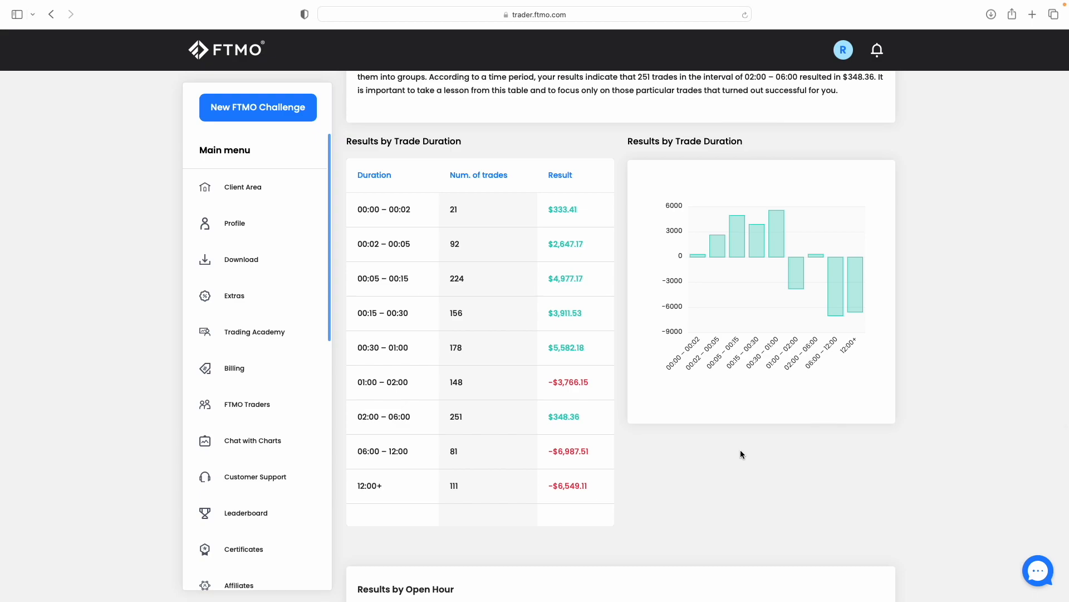
{"action": "double_click", "coordinate": [382, 450]}
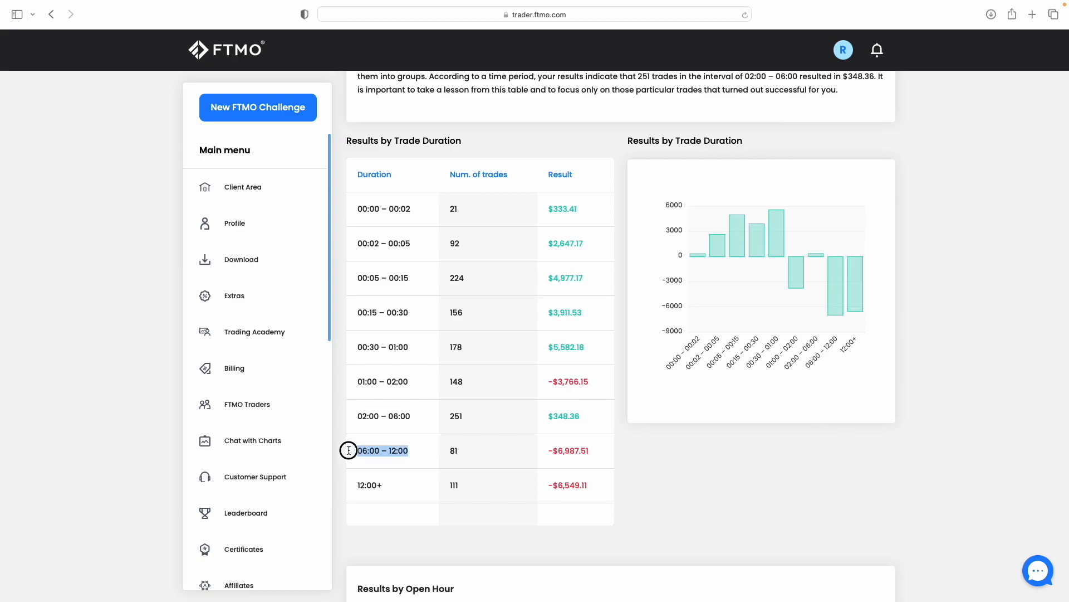
{"action": "mouse_move", "coordinate": [372, 460]}
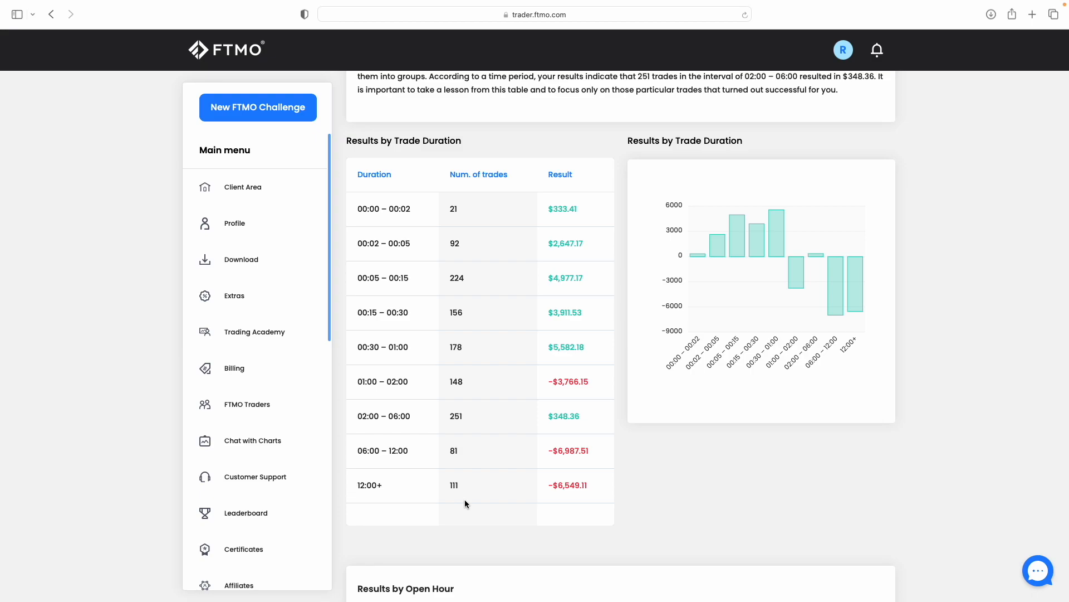
{"action": "left_click_drag", "start_coordinate": [453, 484], "coordinate": [593, 474]}
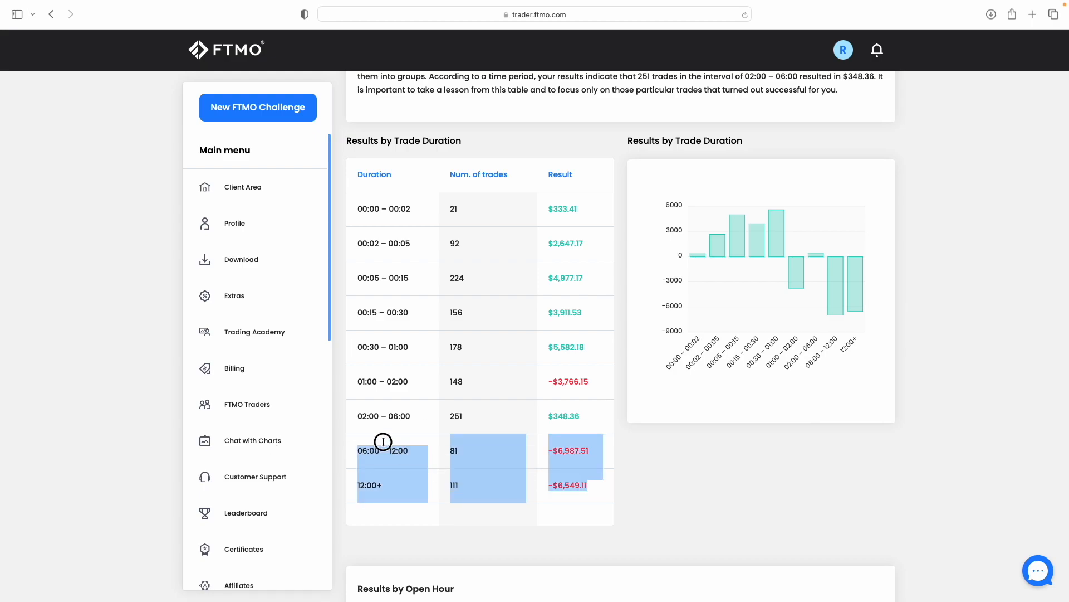
{"action": "mouse_move", "coordinate": [641, 520]}
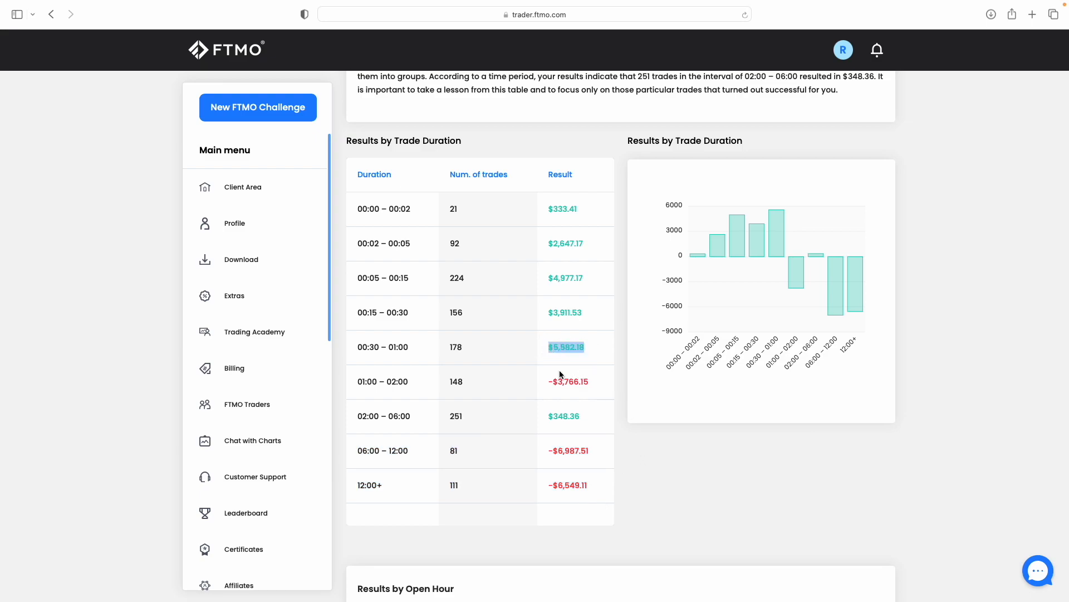
{"action": "mouse_move", "coordinate": [687, 470]}
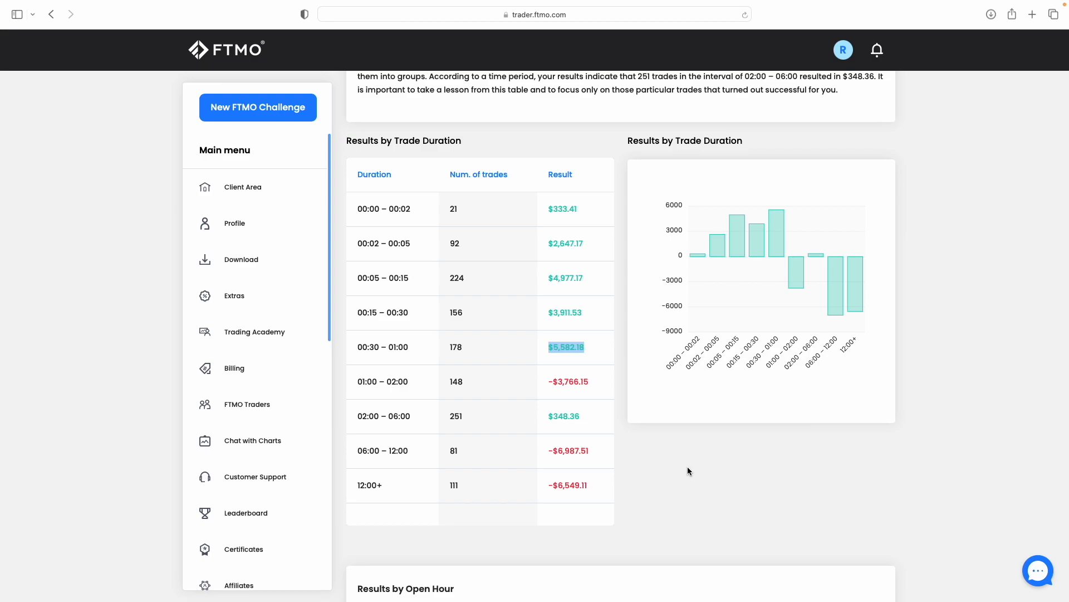
- Scroll the page down to the Results by Open Hour table and chart
{"action": "scroll", "scroll_direction": "down", "scroll_amount": 3}
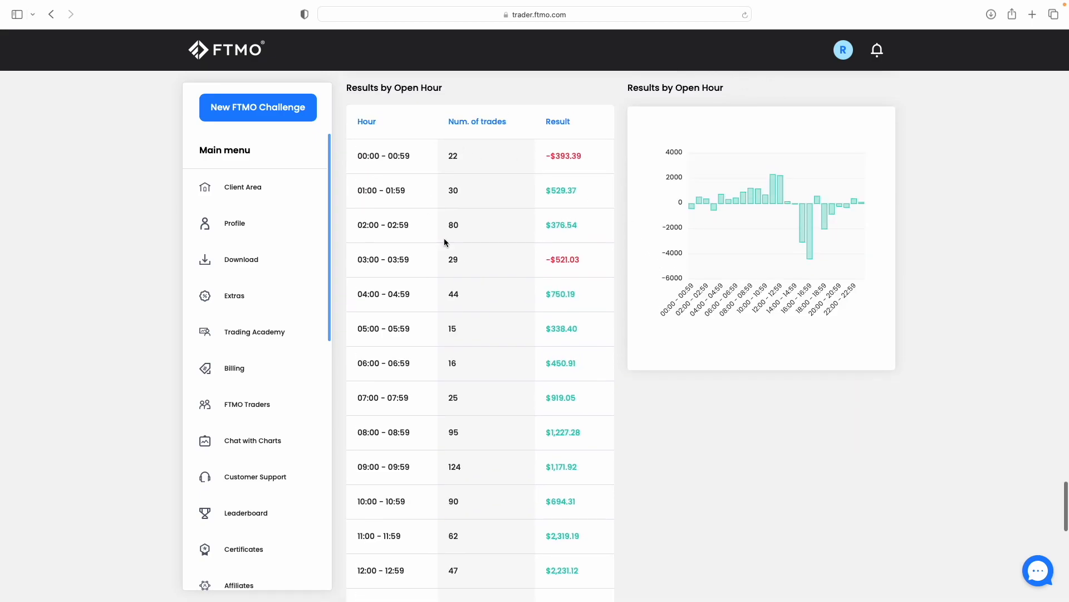
{"action": "mouse_move", "coordinate": [545, 296]}
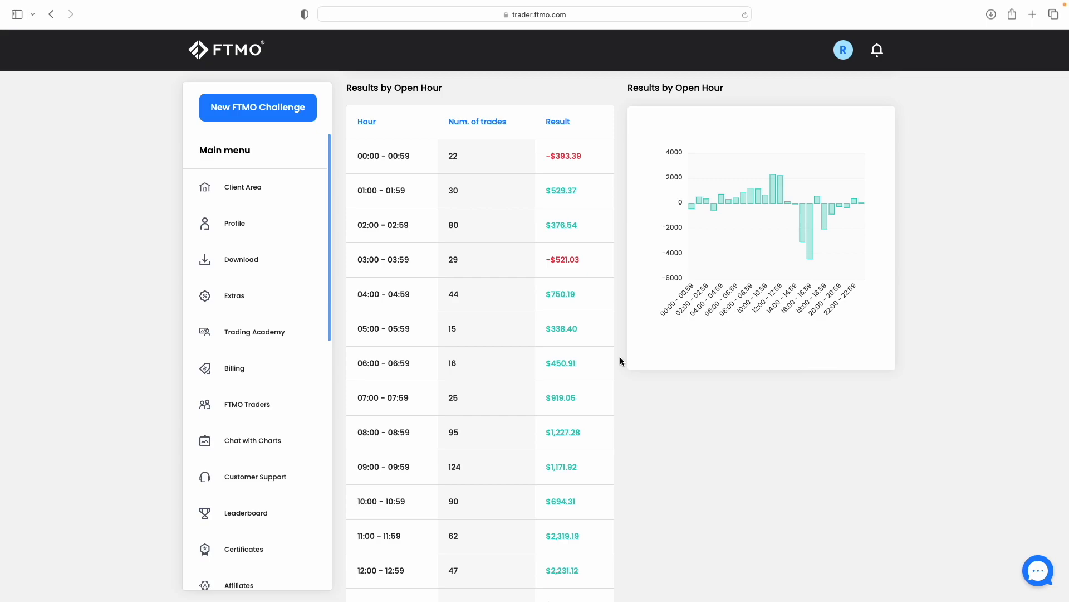
{"action": "scroll", "scroll_direction": "down", "scroll_amount": 3}
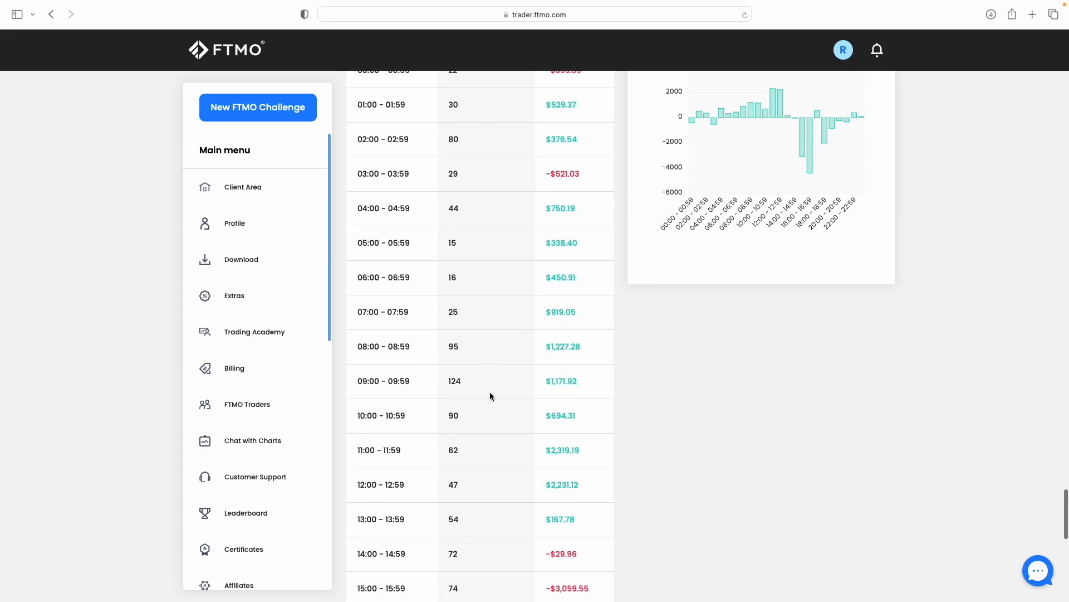
{"action": "scroll", "scroll_direction": "down", "scroll_amount": 3}
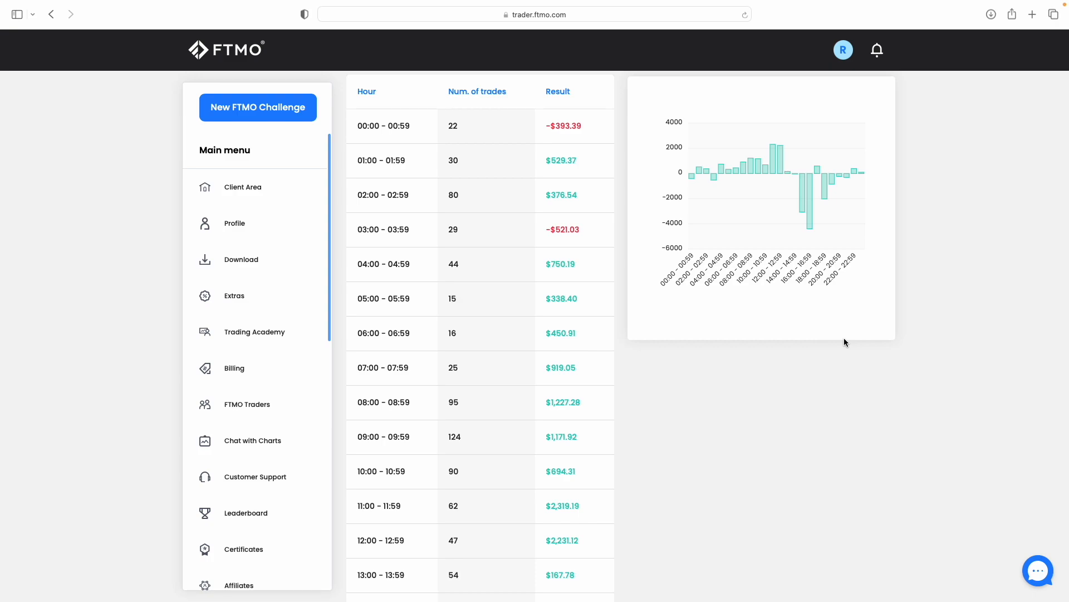
{"action": "mouse_move", "coordinate": [716, 351]}
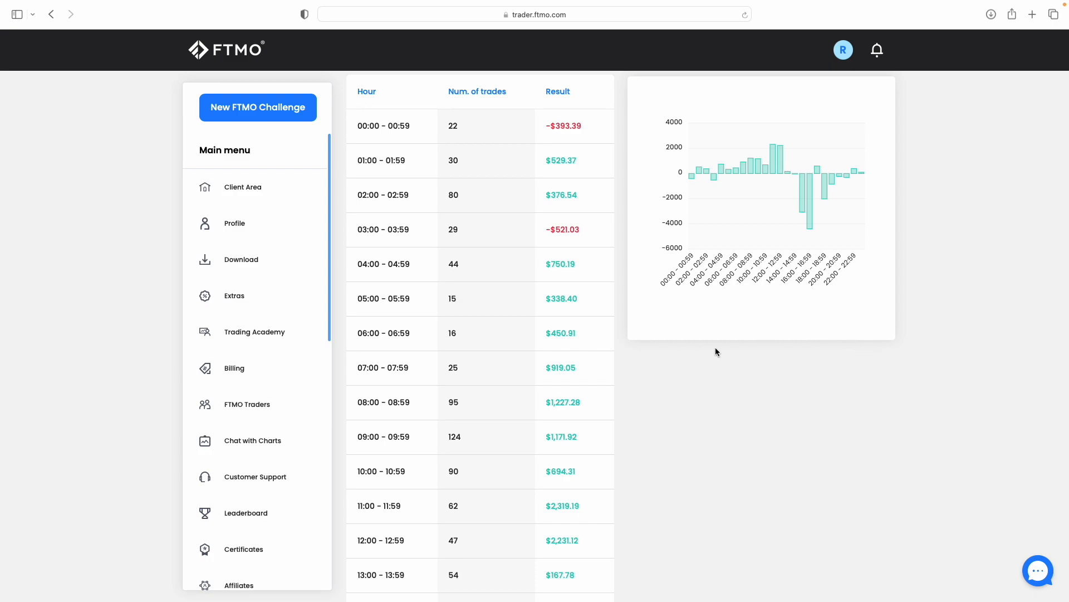
{"action": "mouse_move", "coordinate": [633, 389]}
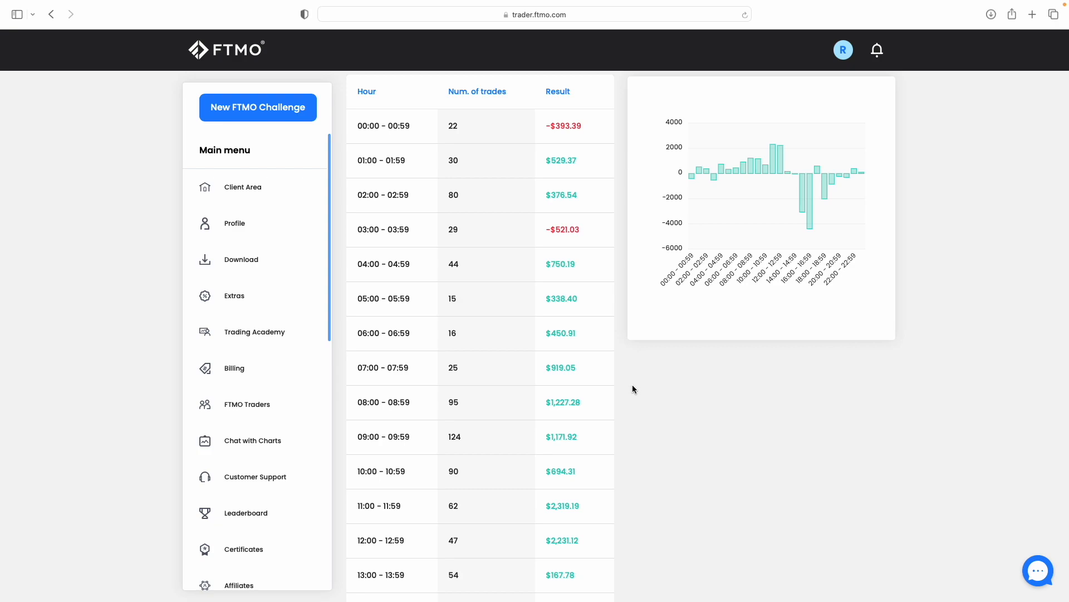
{"action": "mouse_move", "coordinate": [752, 324]}
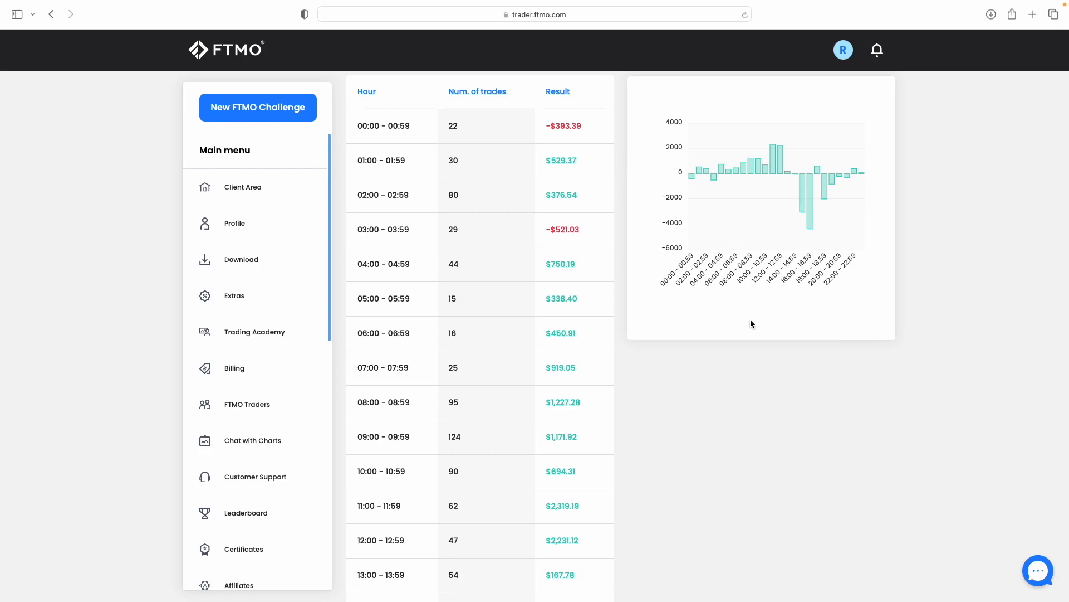
{"action": "mouse_move", "coordinate": [719, 321]}
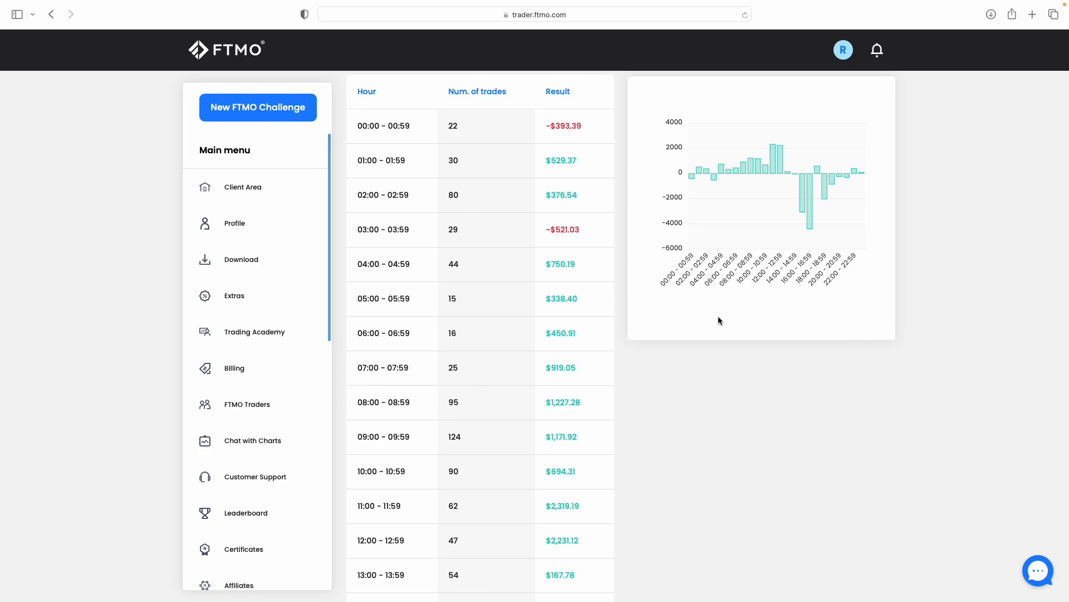
{"action": "mouse_move", "coordinate": [762, 319]}
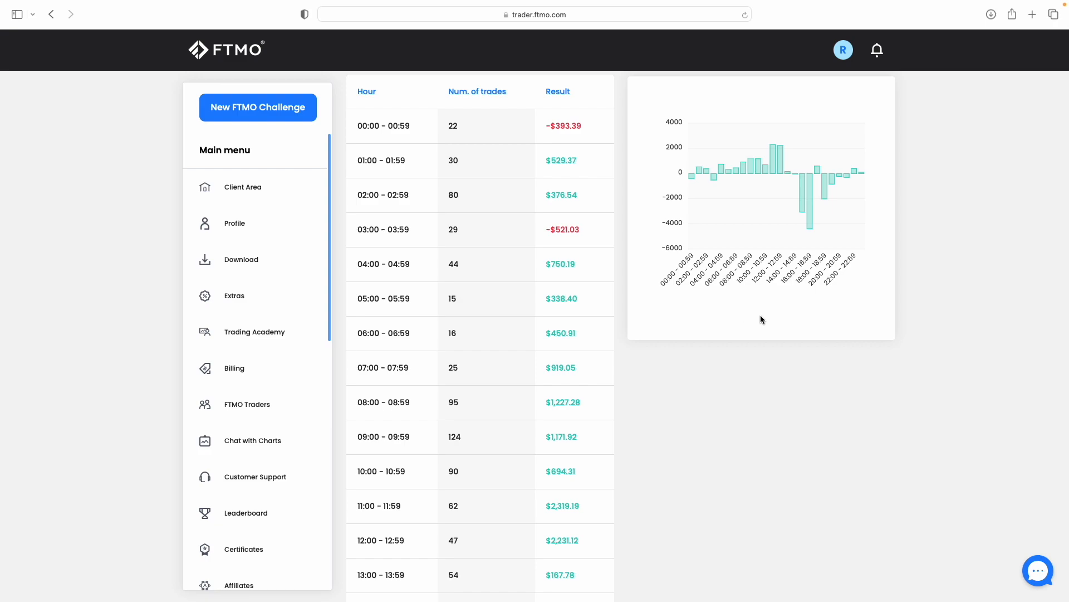
{"action": "mouse_move", "coordinate": [786, 351]}
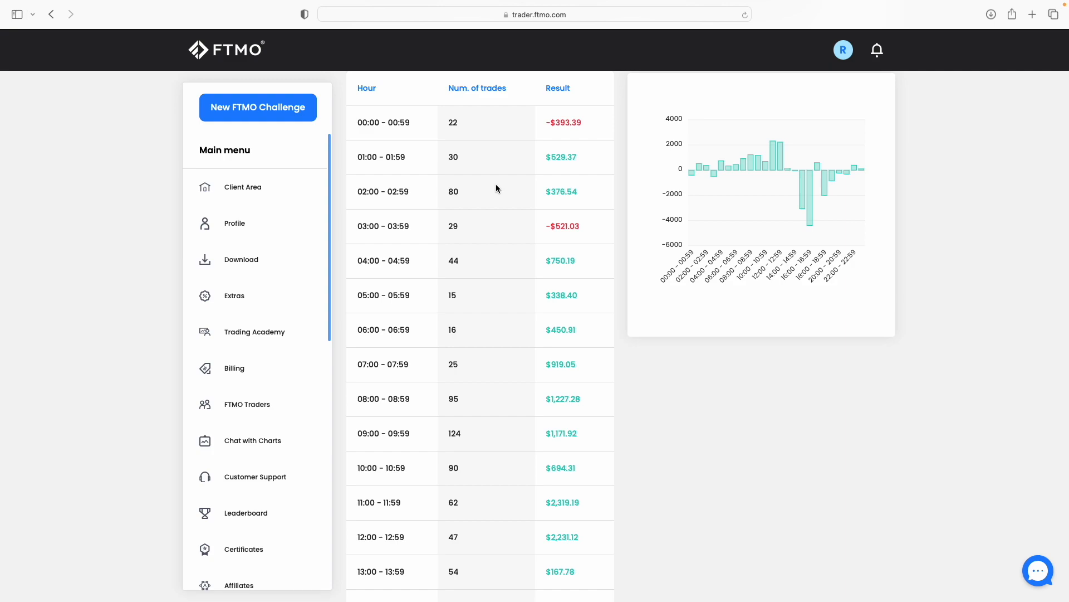
{"action": "scroll", "scroll_direction": "down", "scroll_amount": 3}
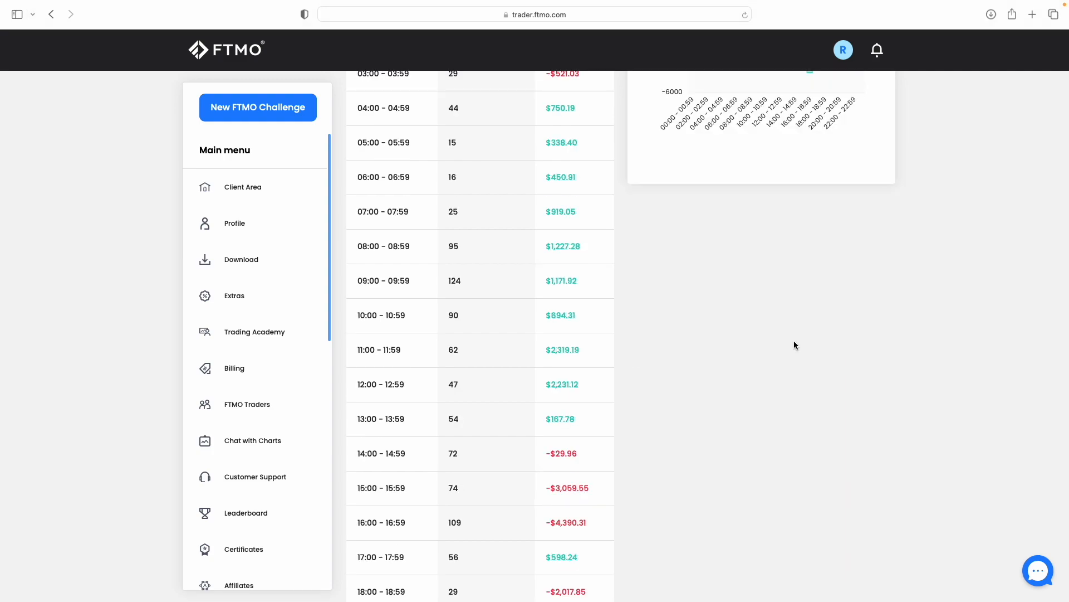
{"action": "mouse_move", "coordinate": [772, 243]}
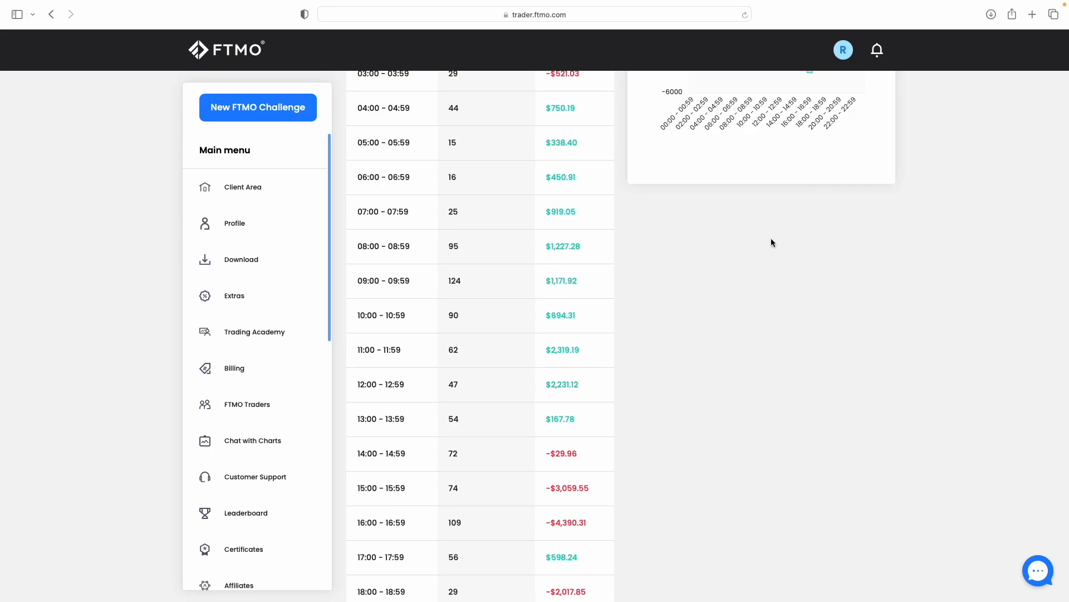
{"action": "mouse_move", "coordinate": [813, 325]}
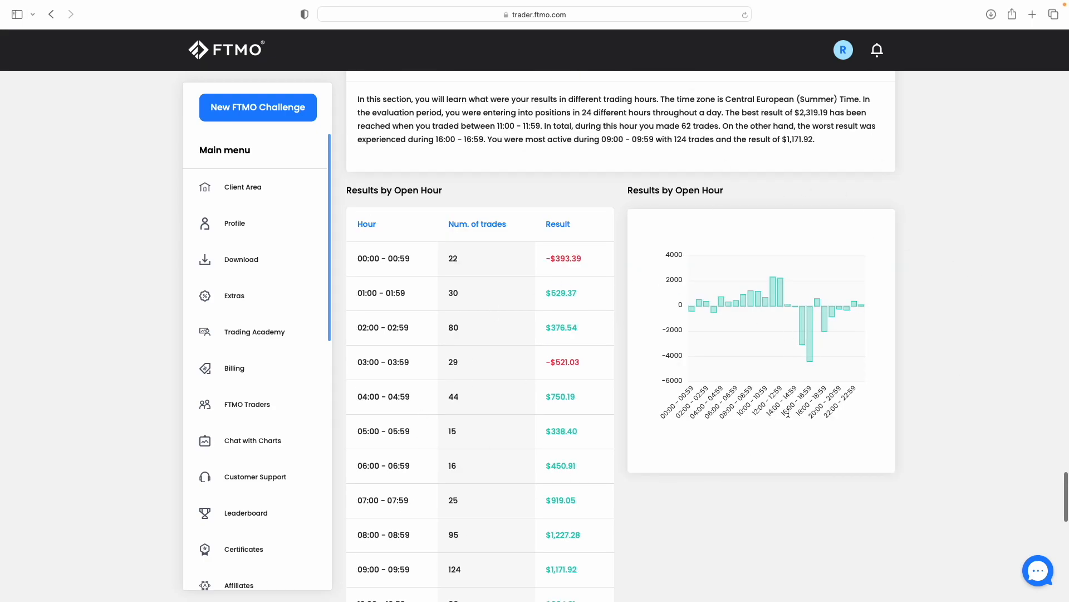
{"action": "scroll", "scroll_direction": "down", "scroll_amount": 3}
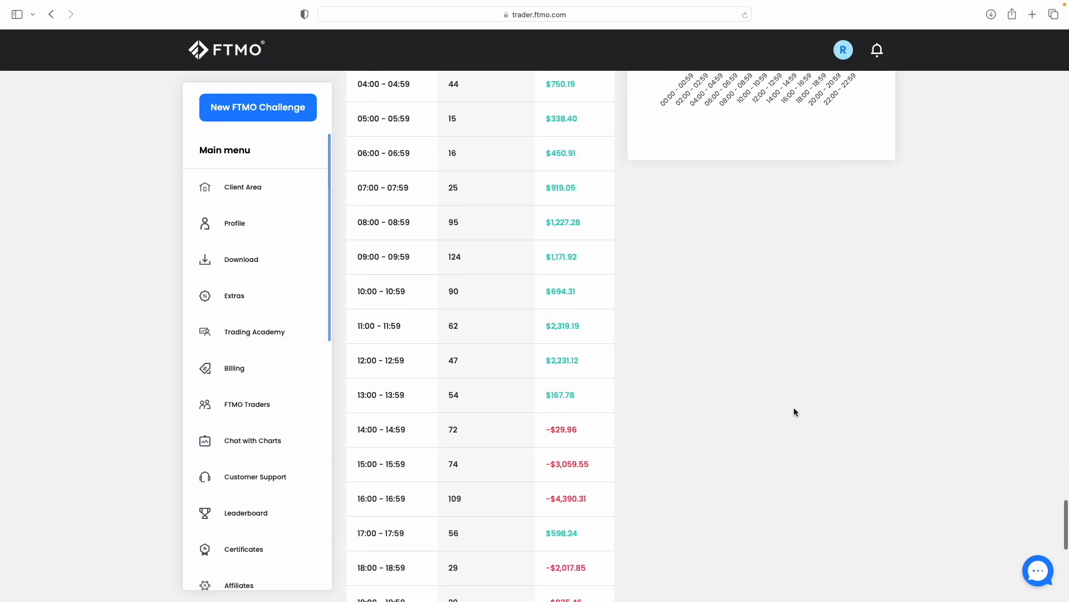
{"action": "scroll", "scroll_direction": "down", "scroll_amount": 3}
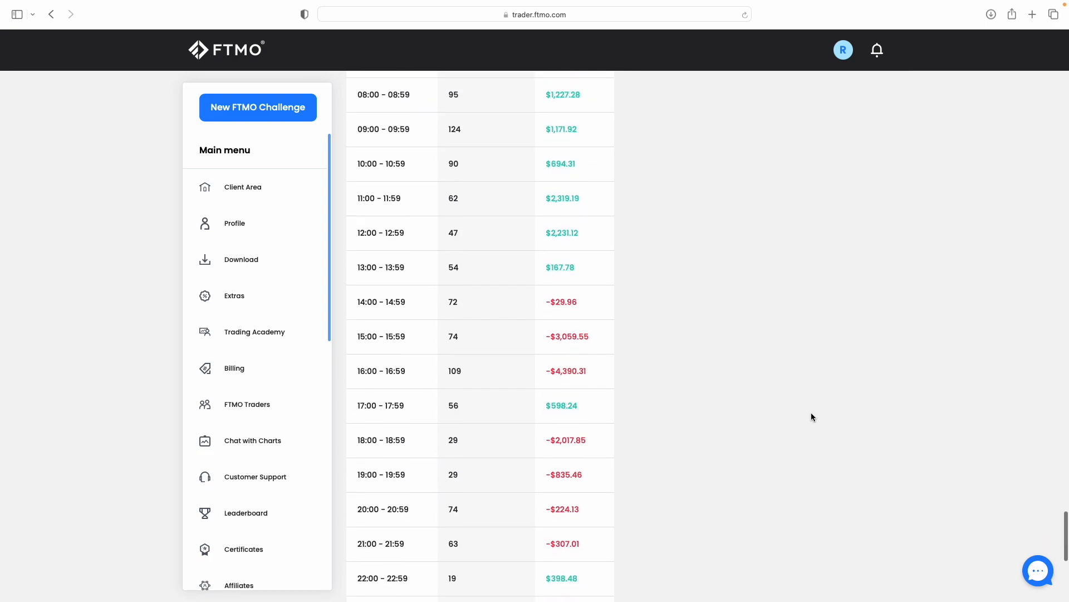
- Highlight the Max Daily Loss -$7,050.97 and Profit Target $497.05 results in Final Evaluation
{"action": "scroll", "scroll_direction": "down", "scroll_amount": 3}
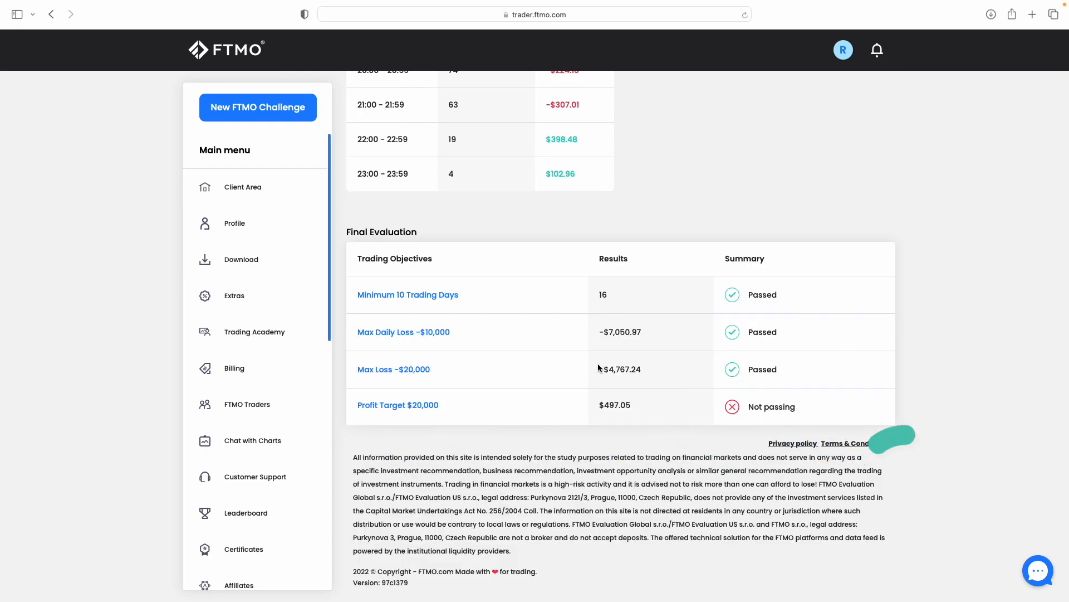
{"action": "double_click", "coordinate": [408, 294]}
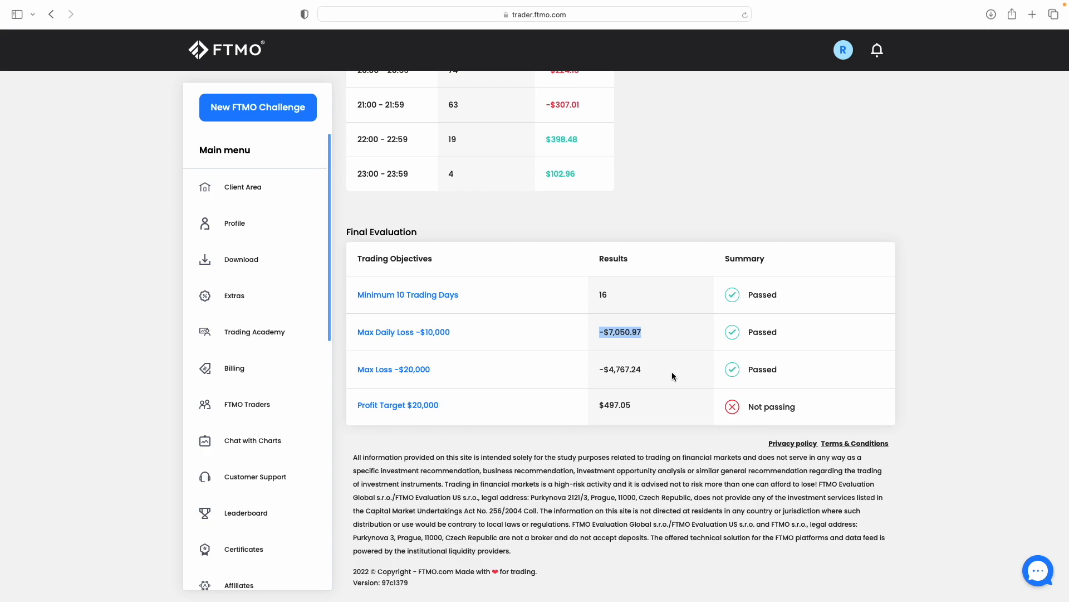
{"action": "double_click", "coordinate": [393, 369]}
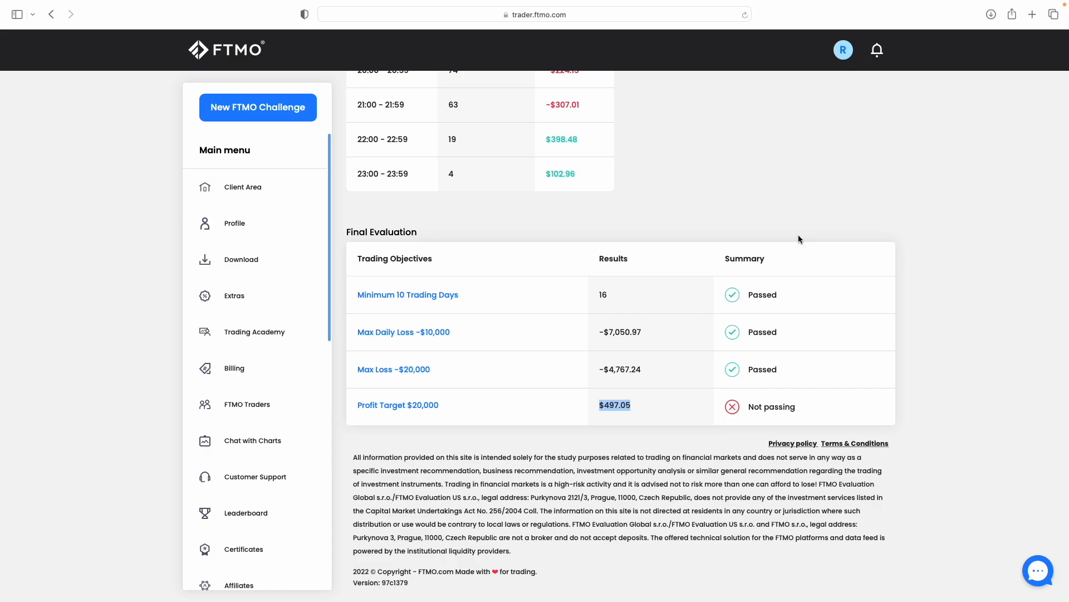
{"action": "mouse_move", "coordinate": [835, 363]}
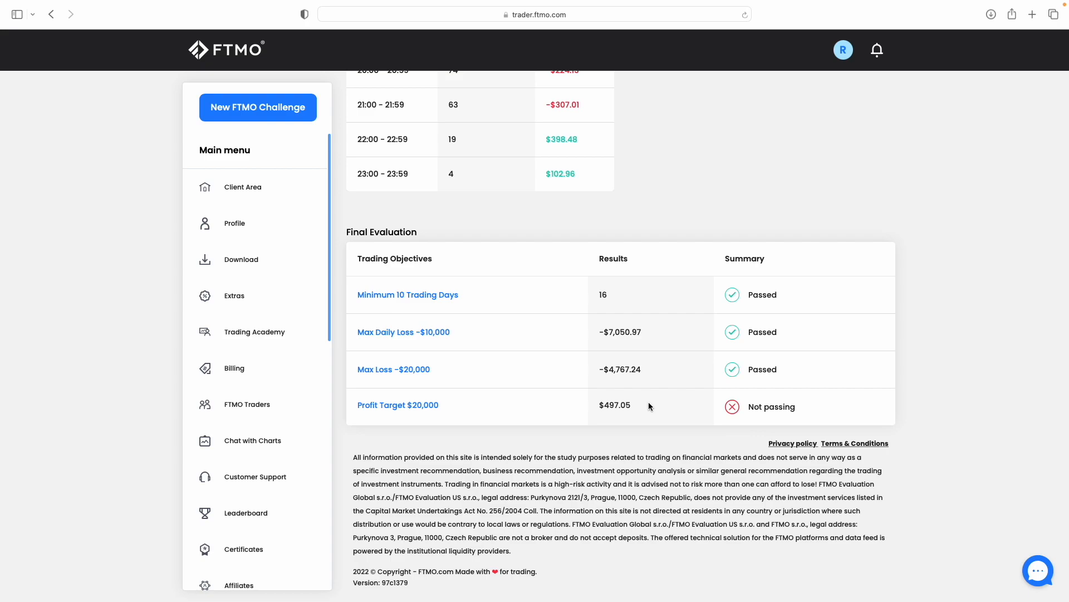
{"action": "mouse_move", "coordinate": [851, 354]}
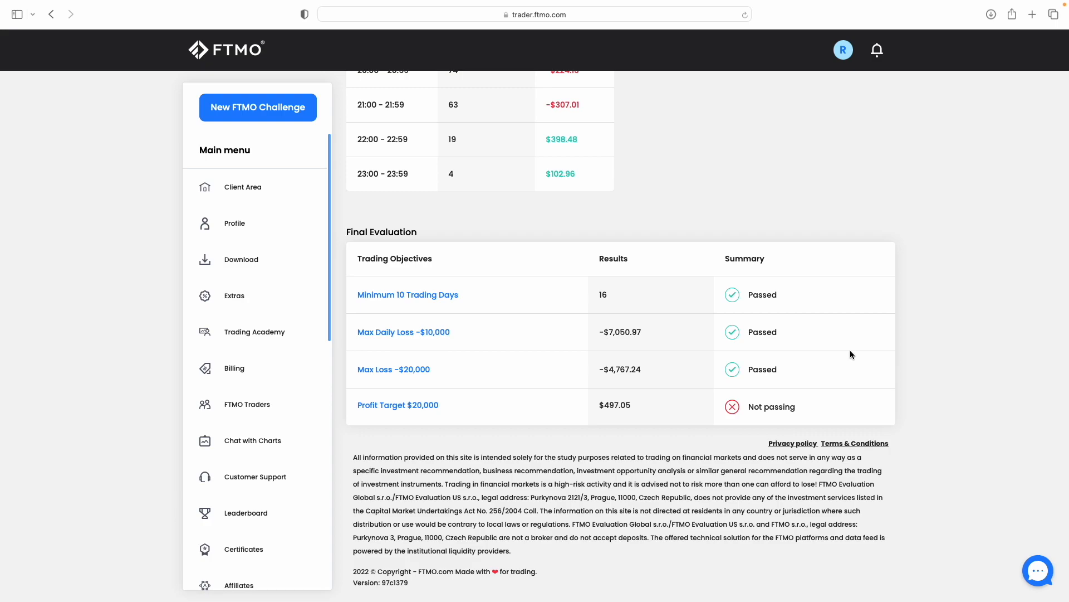